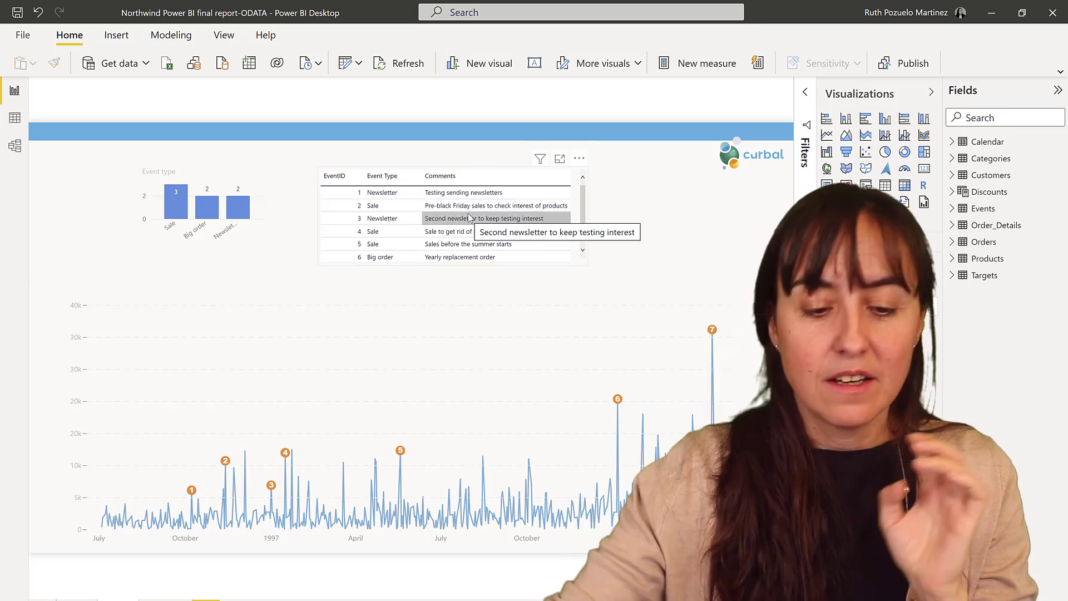
# - Select the finished Northwind events line chart on the report page
pyautogui.click(403, 454)
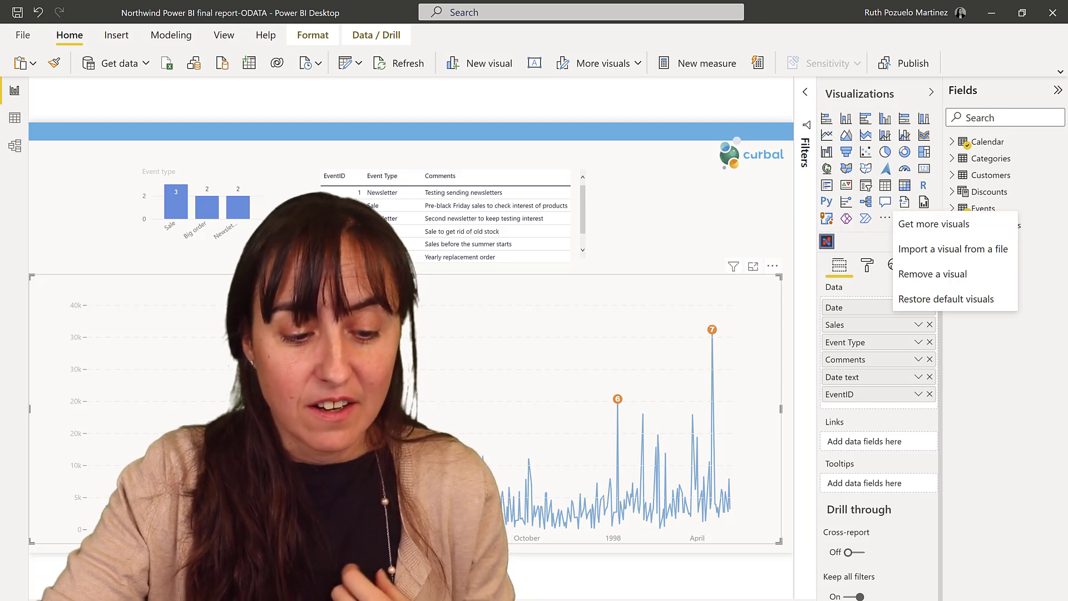
# - Add a Charticulator visual to a blank page with Calendar Date and the Sales measure as its data
pyautogui.click(933, 273)
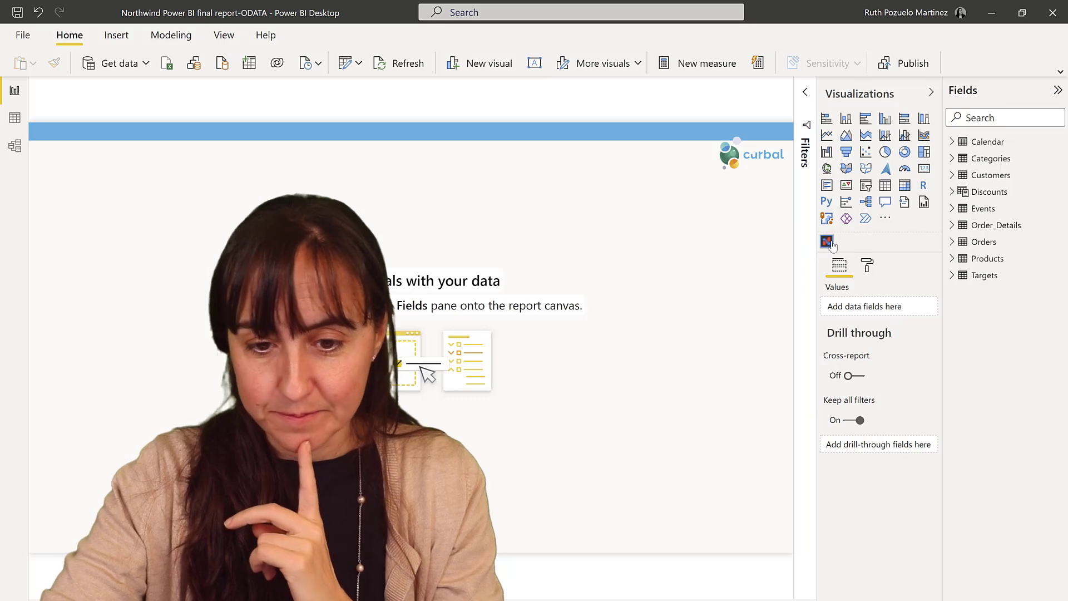
pyautogui.click(827, 242)
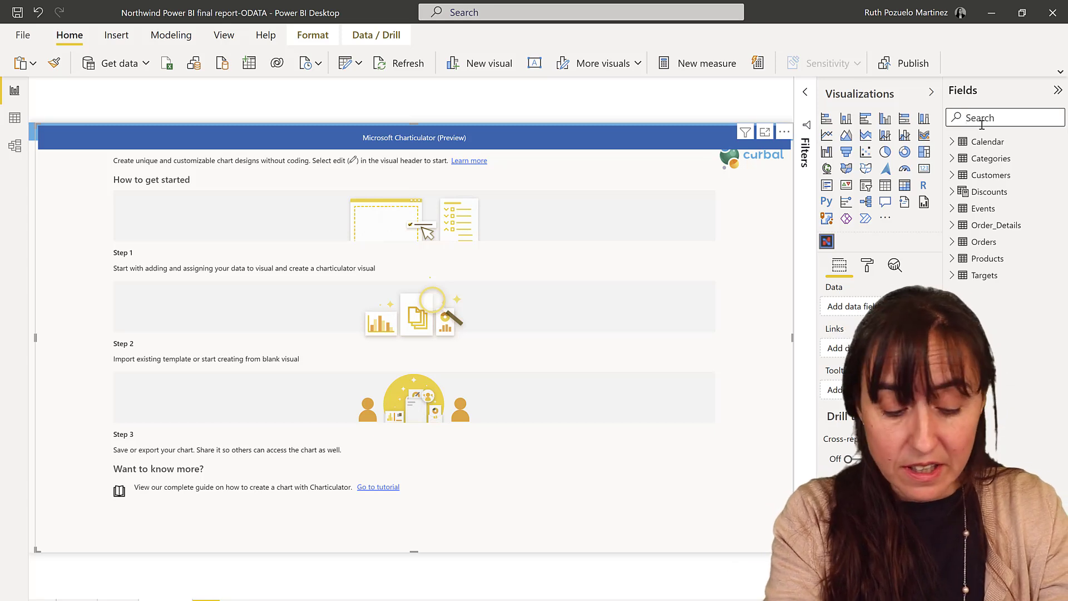
pyautogui.write('date')
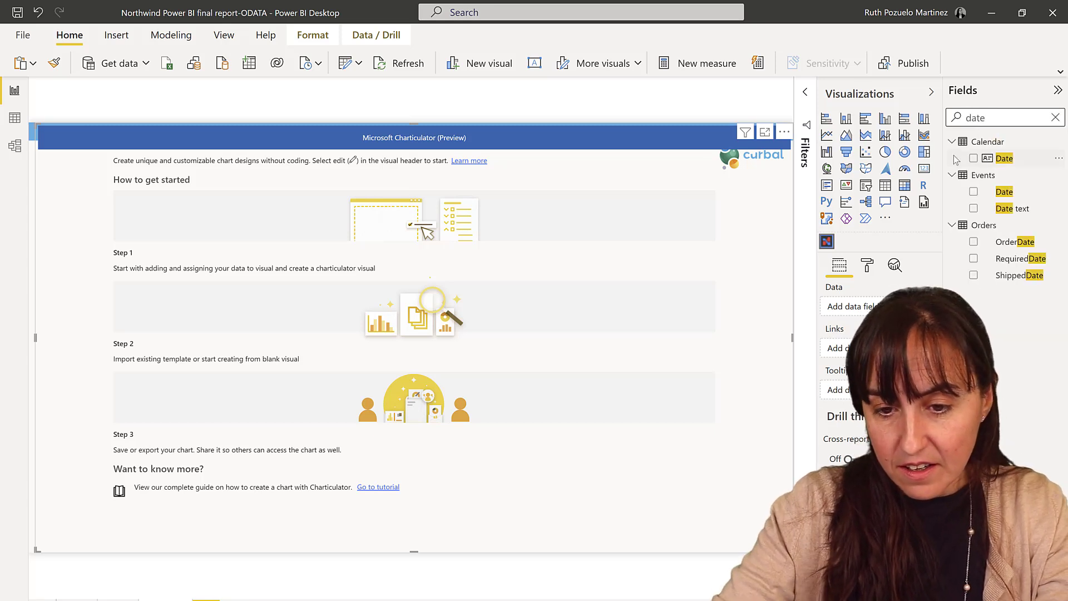
pyautogui.click(1004, 158)
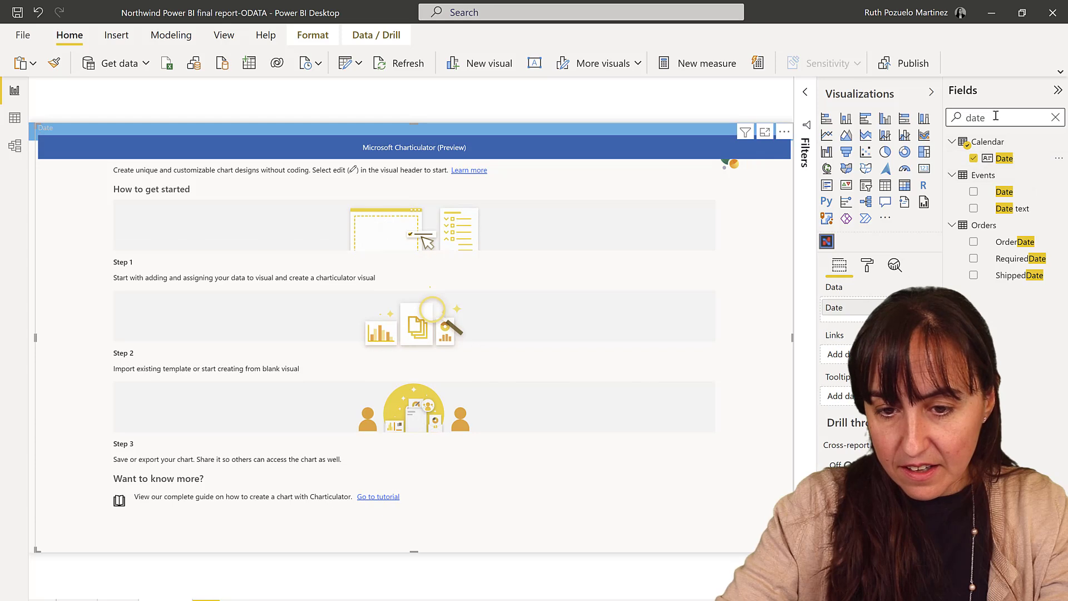
pyautogui.write('saes')
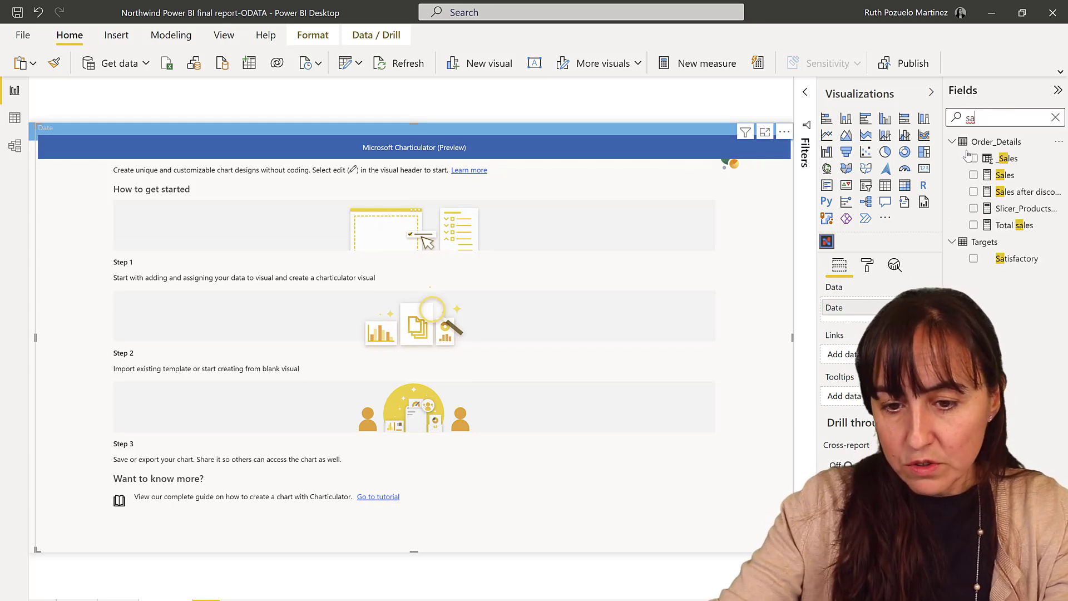
pyautogui.click(975, 175)
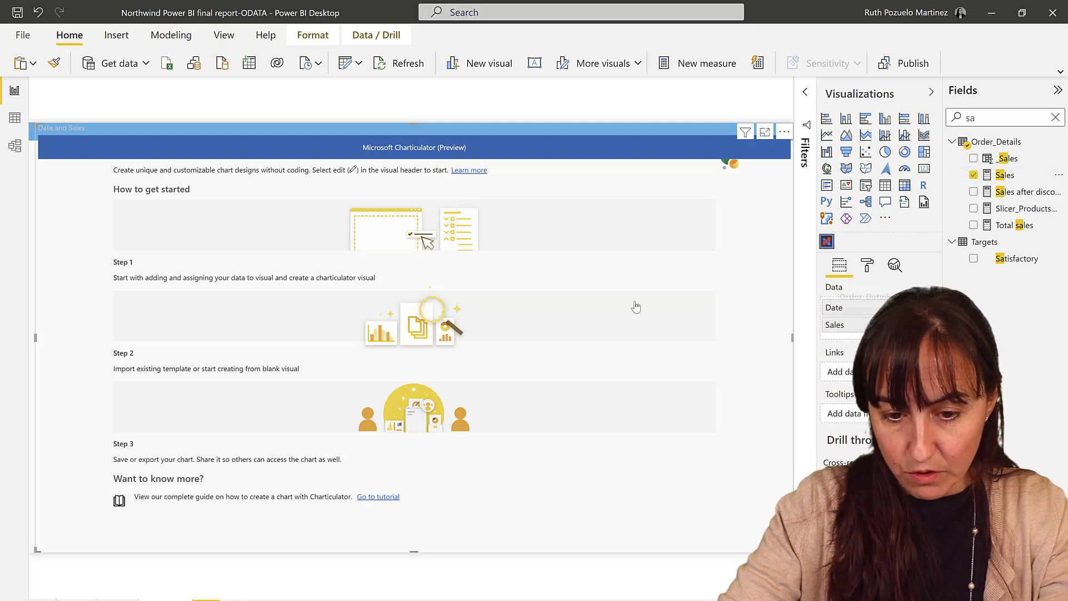
pyautogui.click(785, 132)
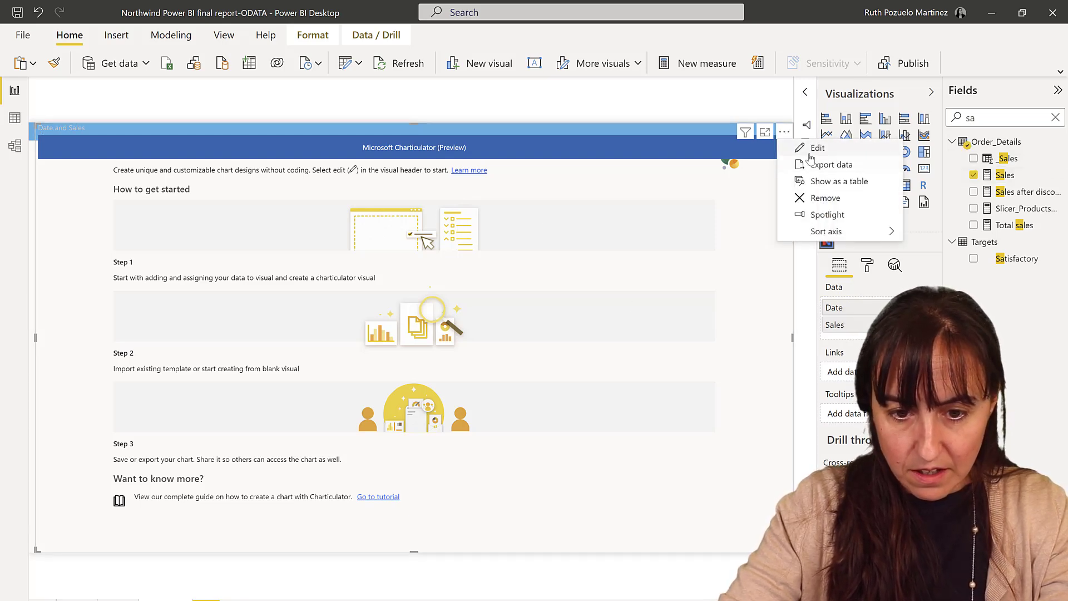
# - Edit the chart in Charticulator and give PlotSegment1 grey #737373 tick labels on the Sales axis
pyautogui.click(817, 148)
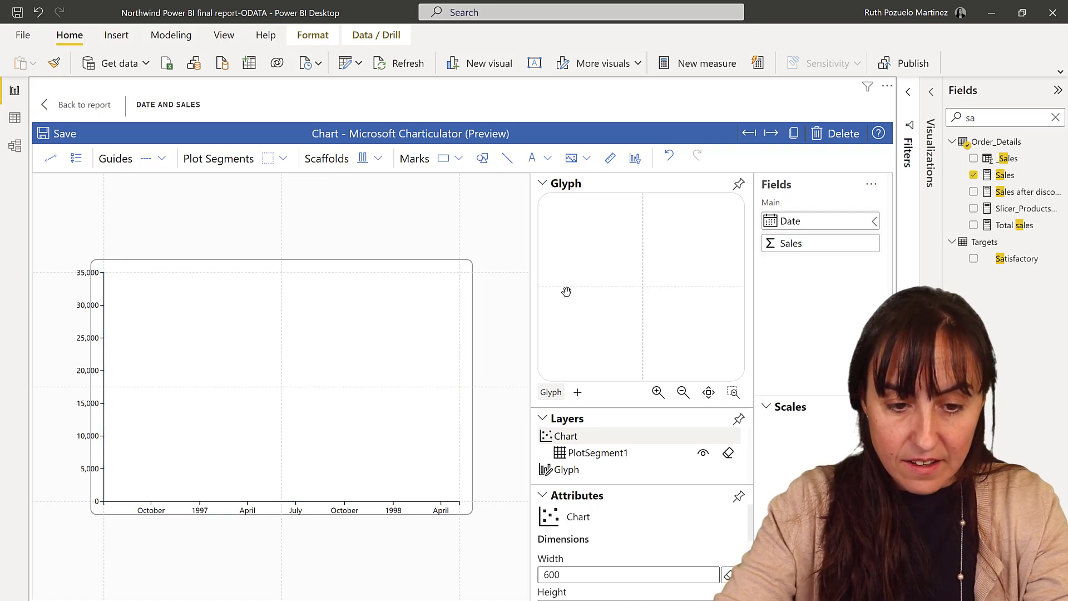
pyautogui.click(543, 182)
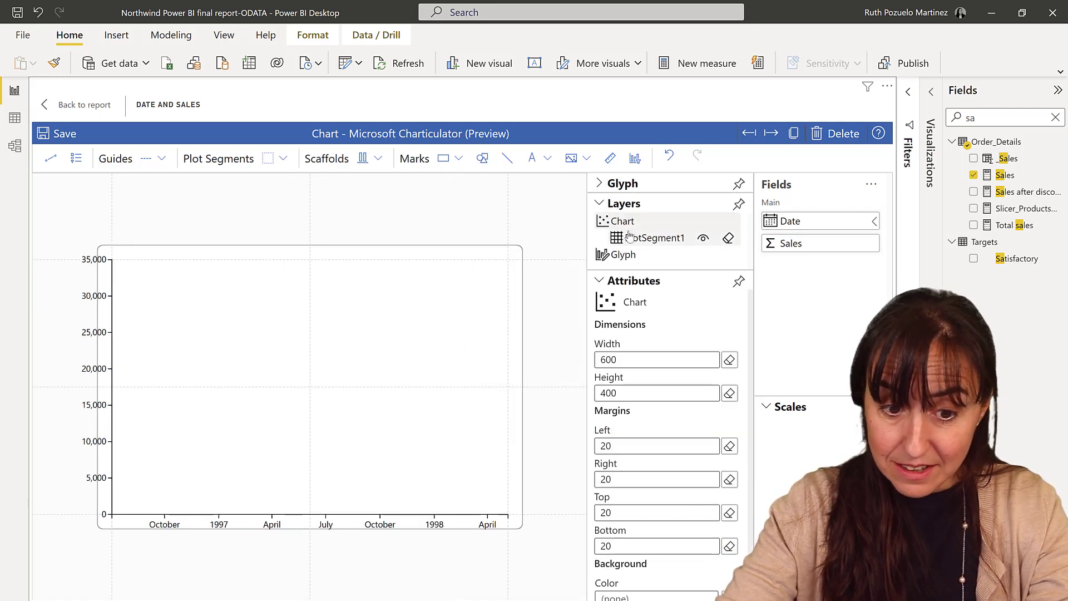
pyautogui.click(658, 237)
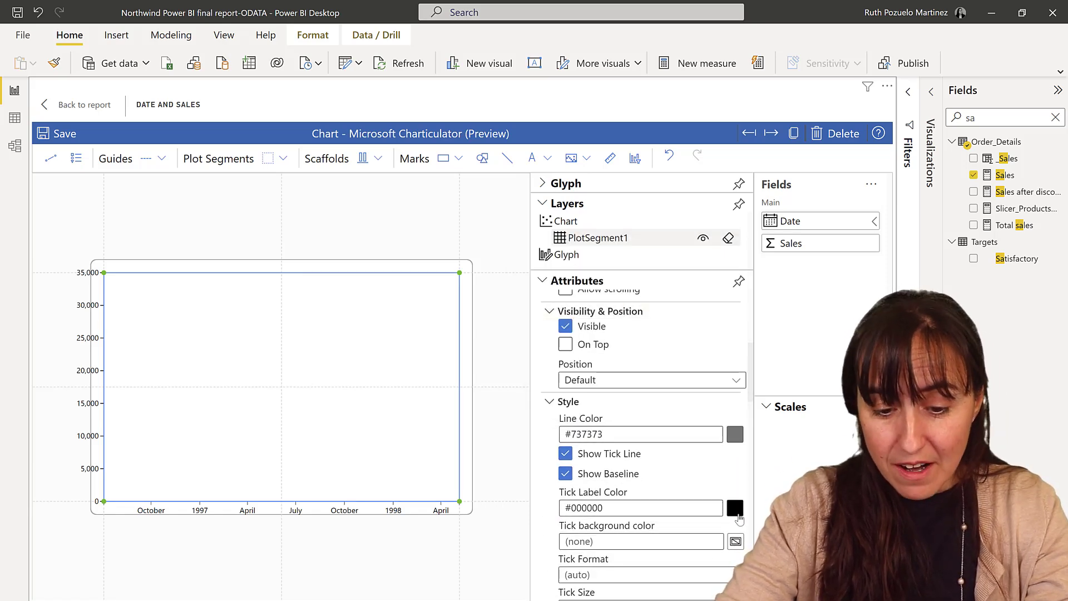
pyautogui.click(735, 507)
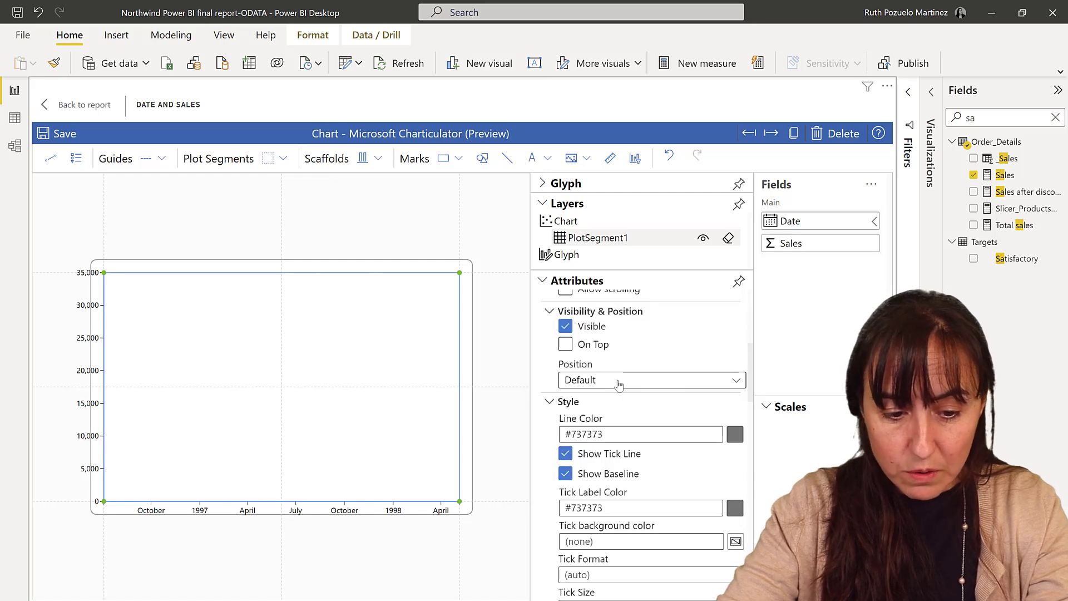
pyautogui.scroll(-3)
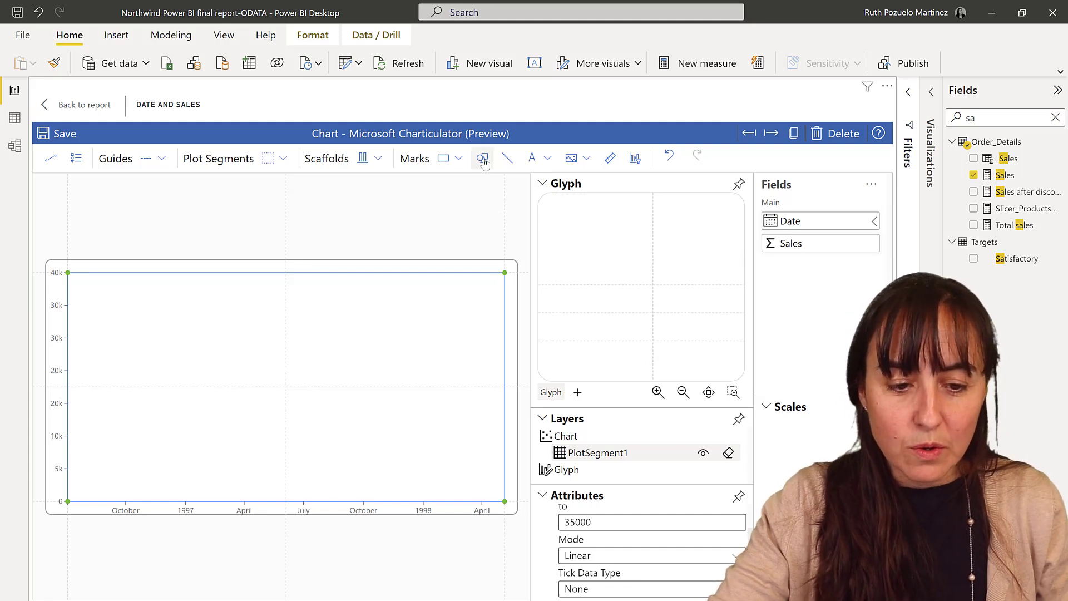
# - Add a Symbol mark, link all points into a line by Date, and hide Symbol1's circles
pyautogui.click(482, 158)
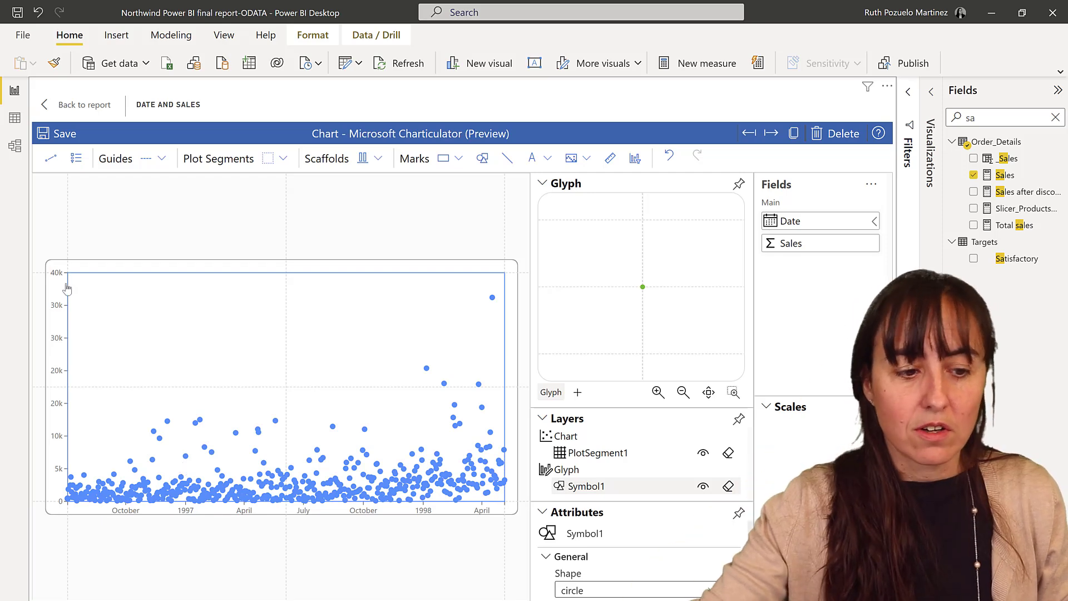
pyautogui.click(50, 157)
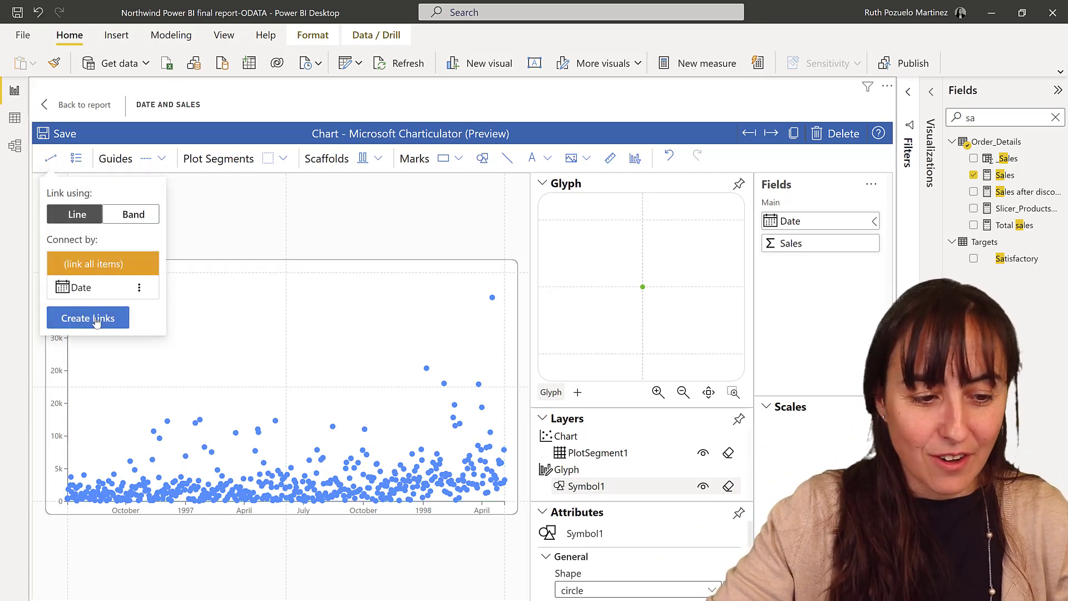
pyautogui.click(87, 317)
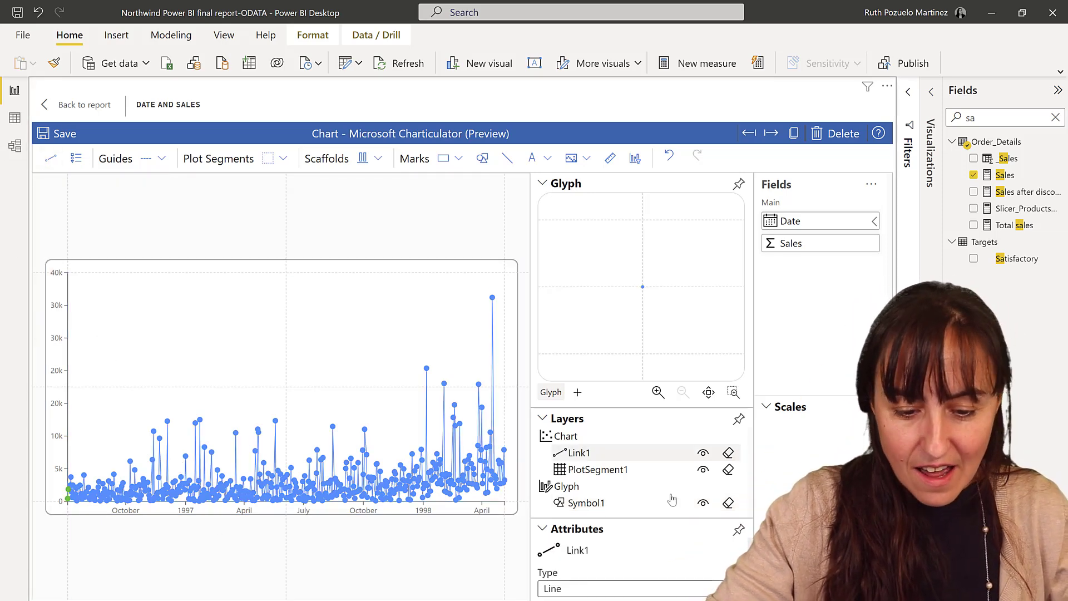
pyautogui.click(704, 503)
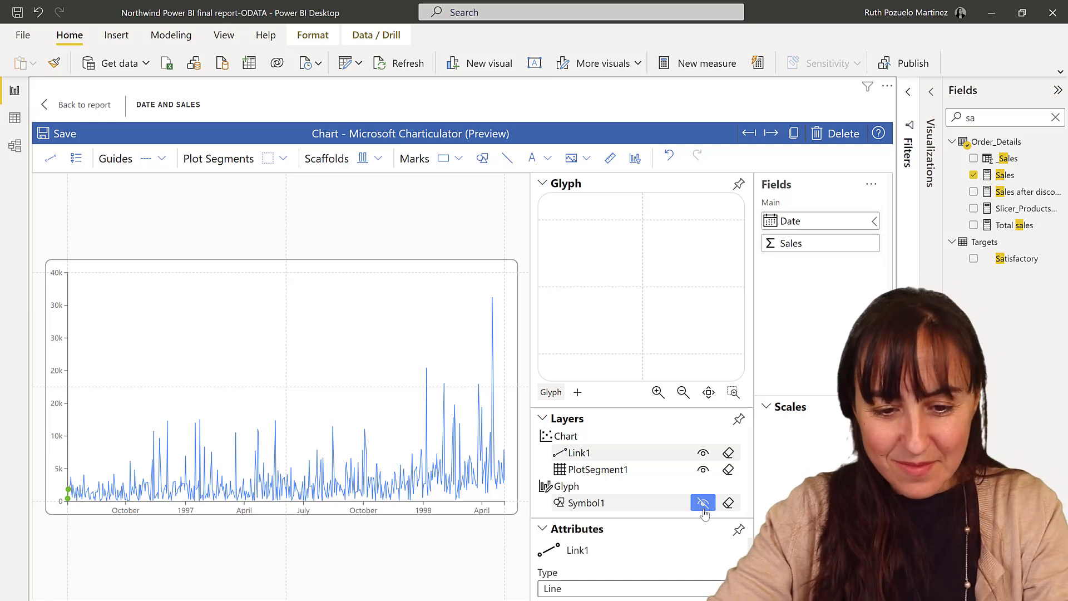
pyautogui.click(703, 504)
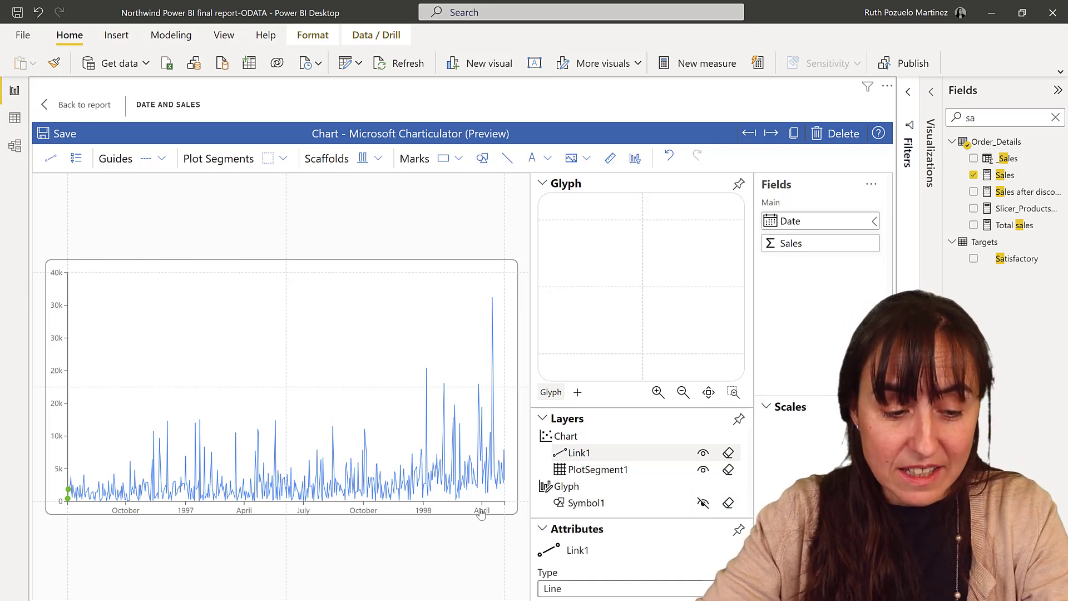
pyautogui.moveTo(7, 271)
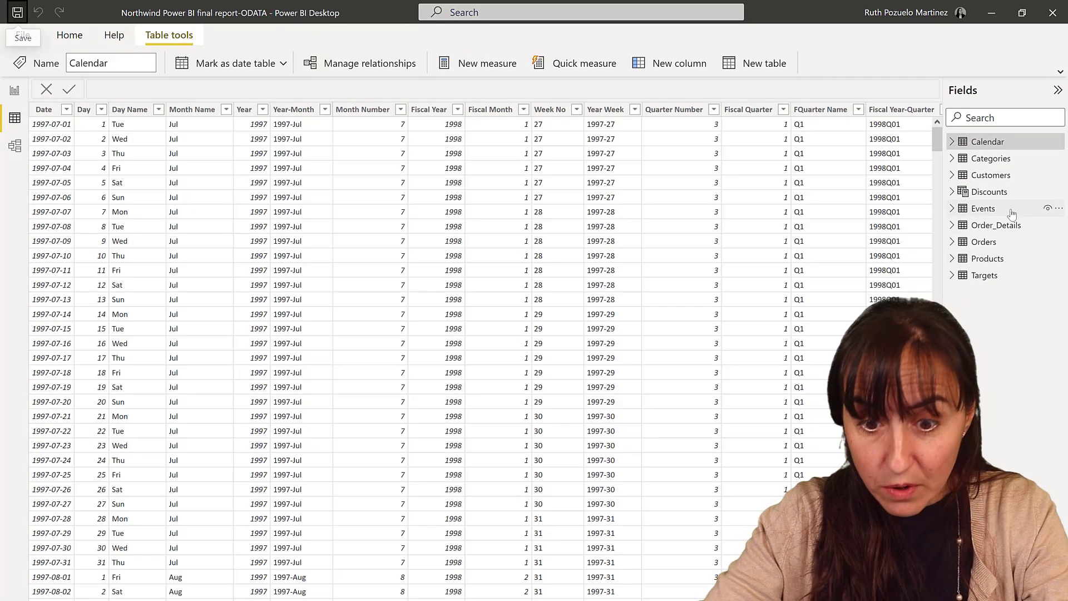
# - Review the Events table's columns in Data view, then check the table relationships in Model view
pyautogui.click(984, 208)
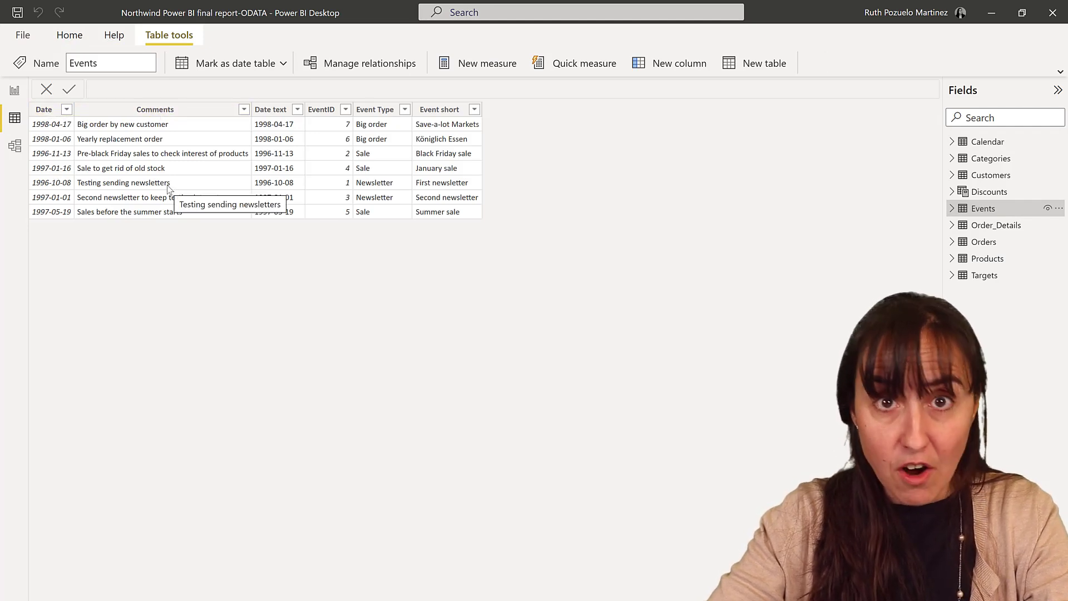
pyautogui.click(269, 109)
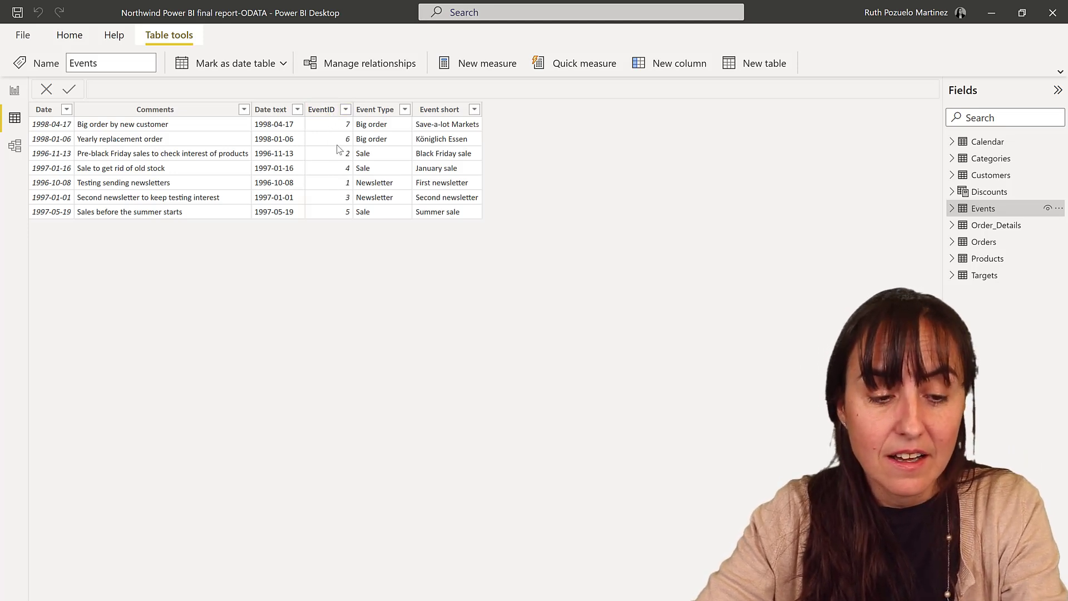
pyautogui.click(440, 109)
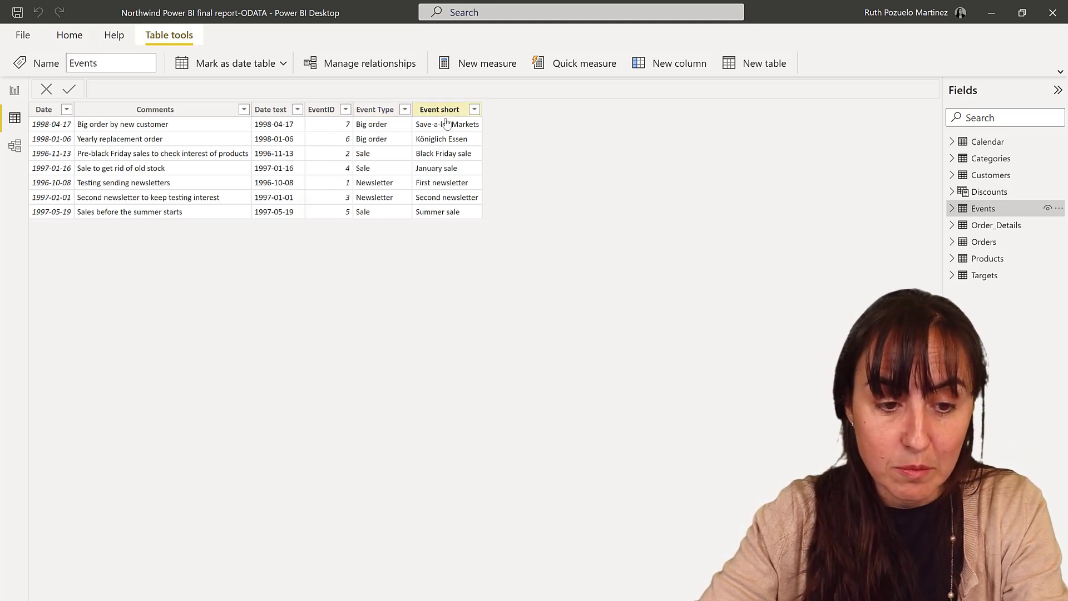
pyautogui.click(375, 109)
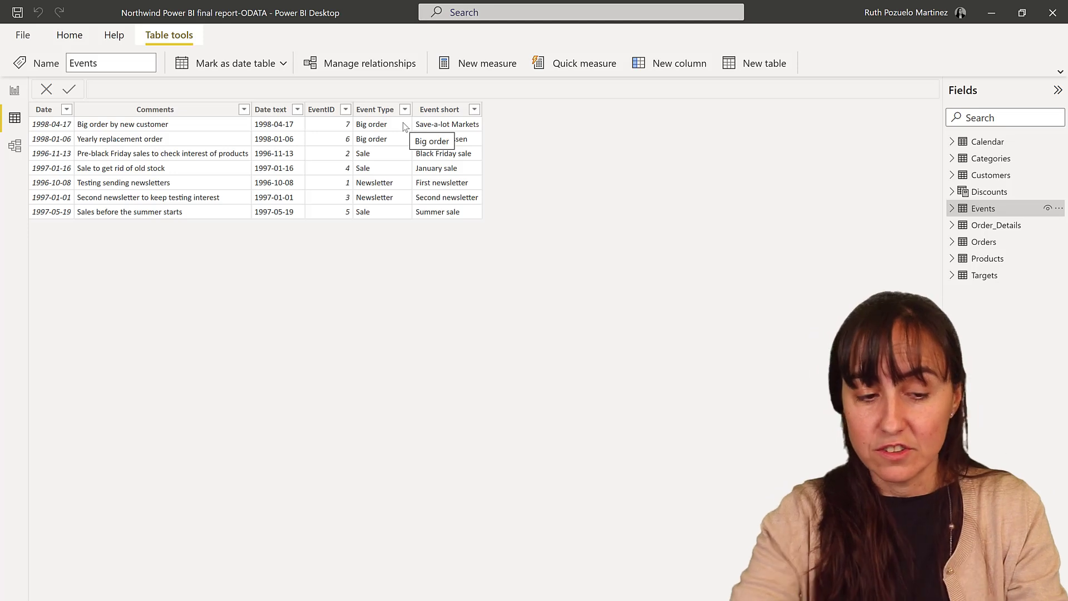
pyautogui.click(14, 145)
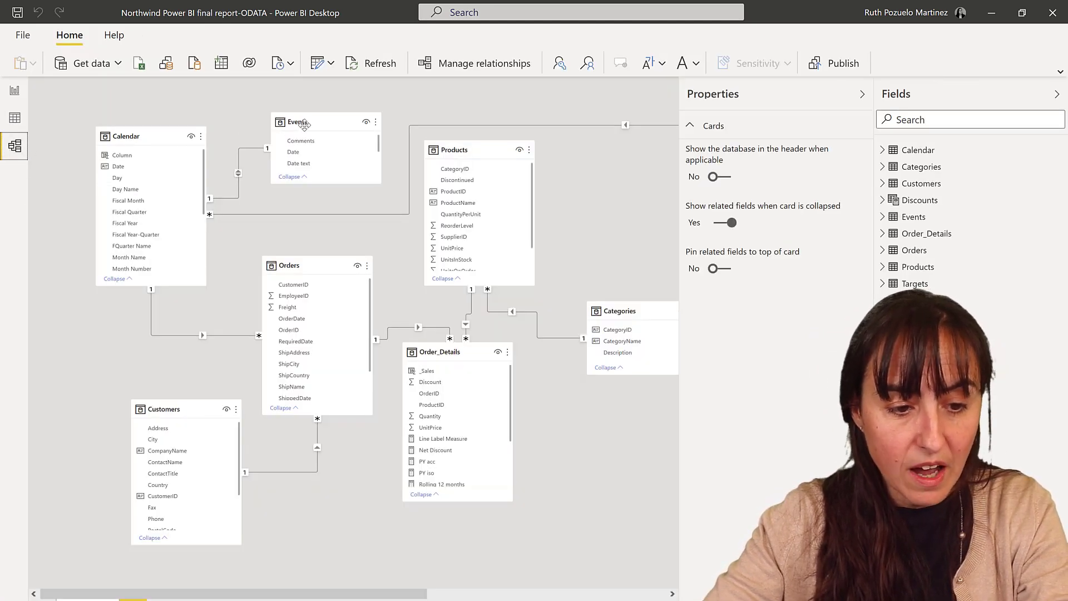
pyautogui.moveTo(125, 136)
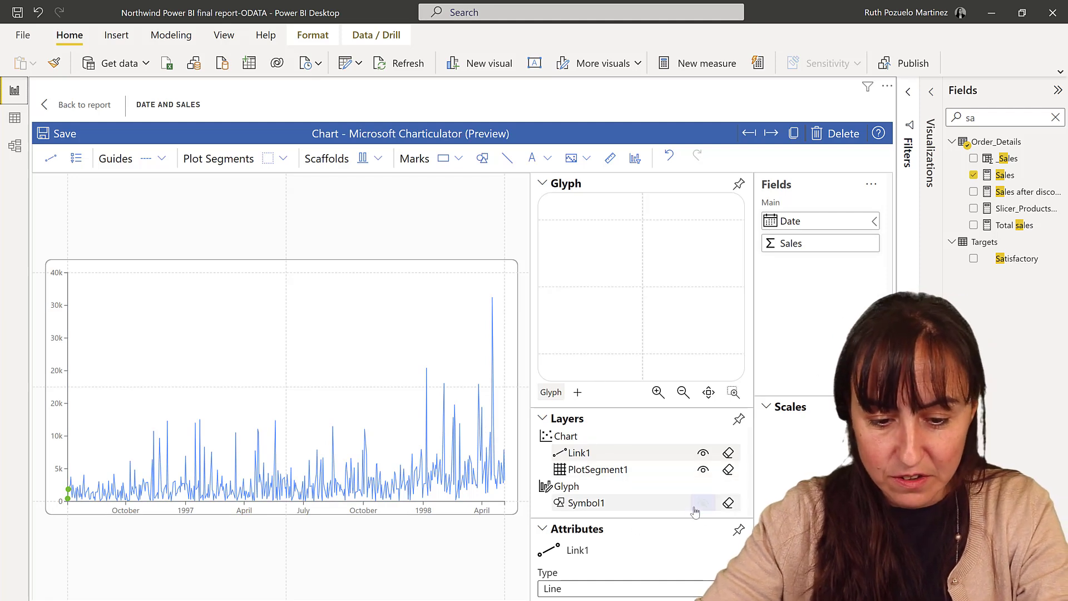
# - Unhide Symbol1 and draw a vertical Line mark onto the glyph for every data point
pyautogui.click(703, 503)
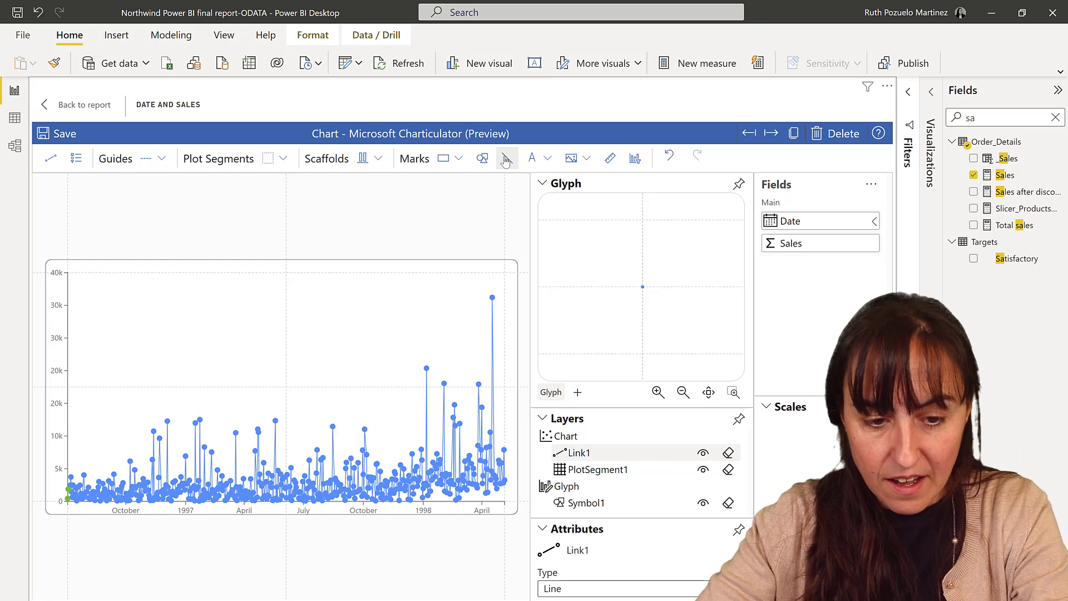
pyautogui.click(507, 159)
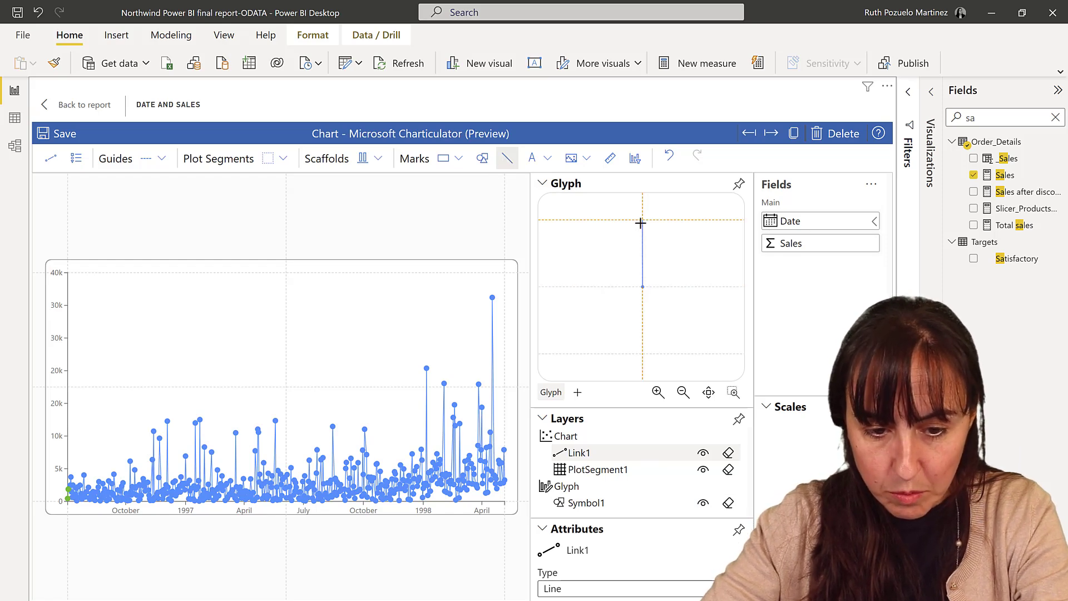
pyautogui.click(508, 157)
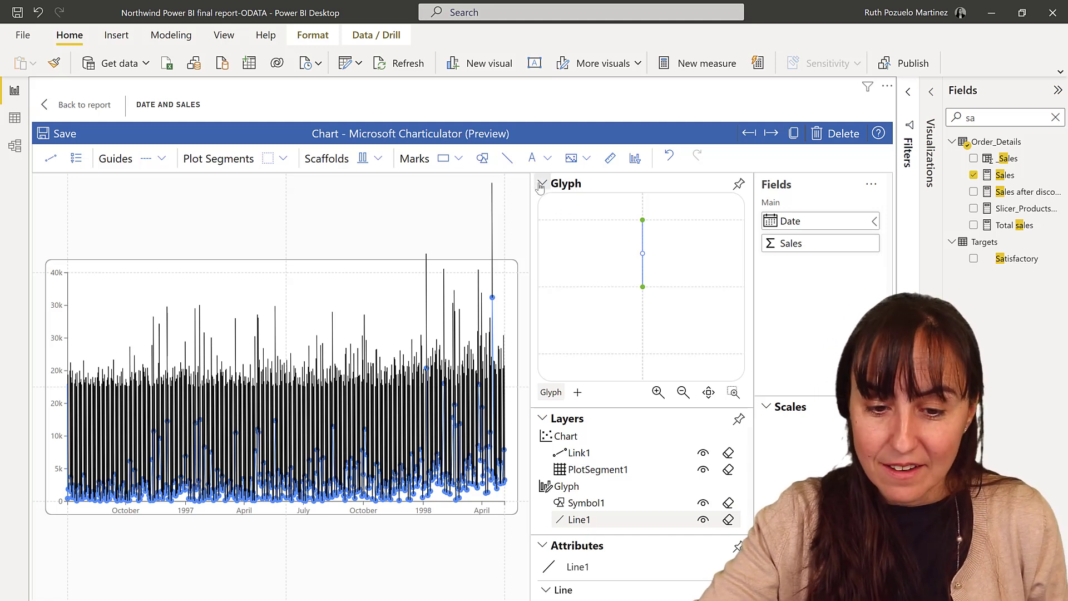
pyautogui.click(542, 184)
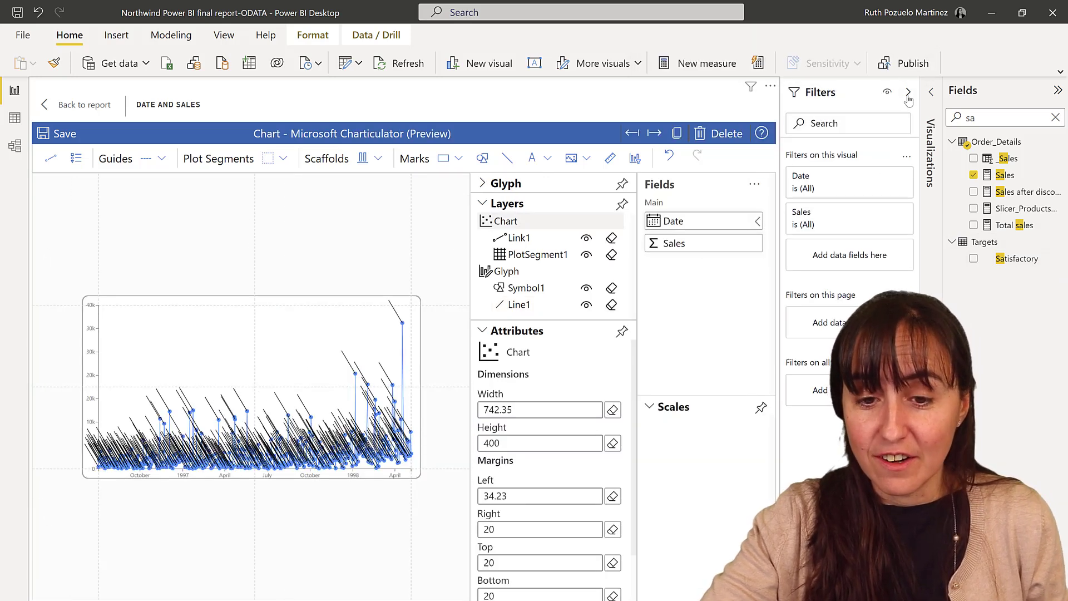
# - Add the Events fields Event Type, Event short and Date text to the chart's data
pyautogui.click(908, 94)
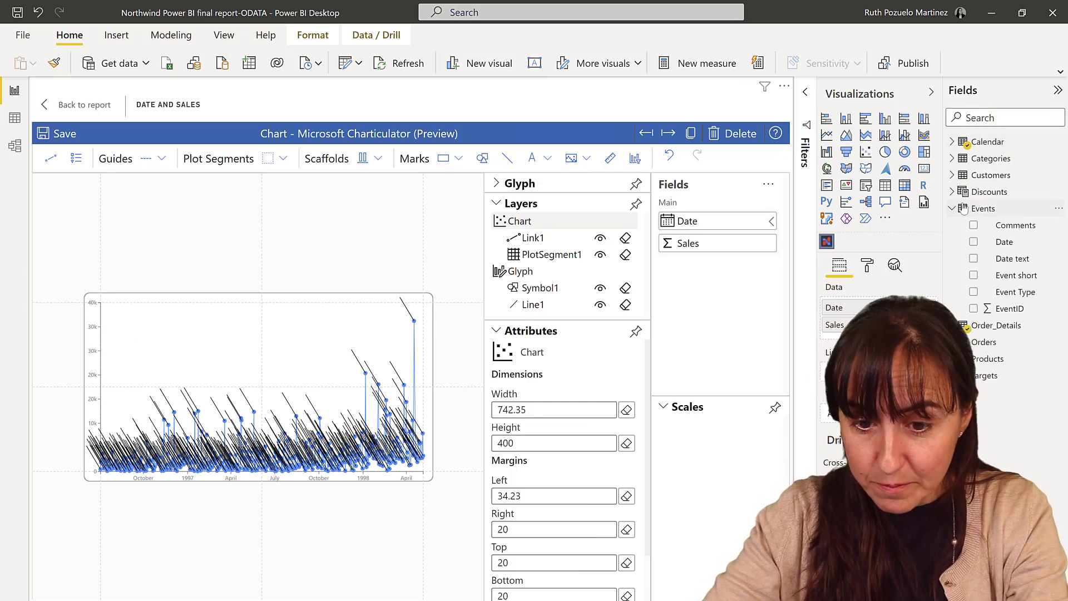
pyautogui.click(1015, 291)
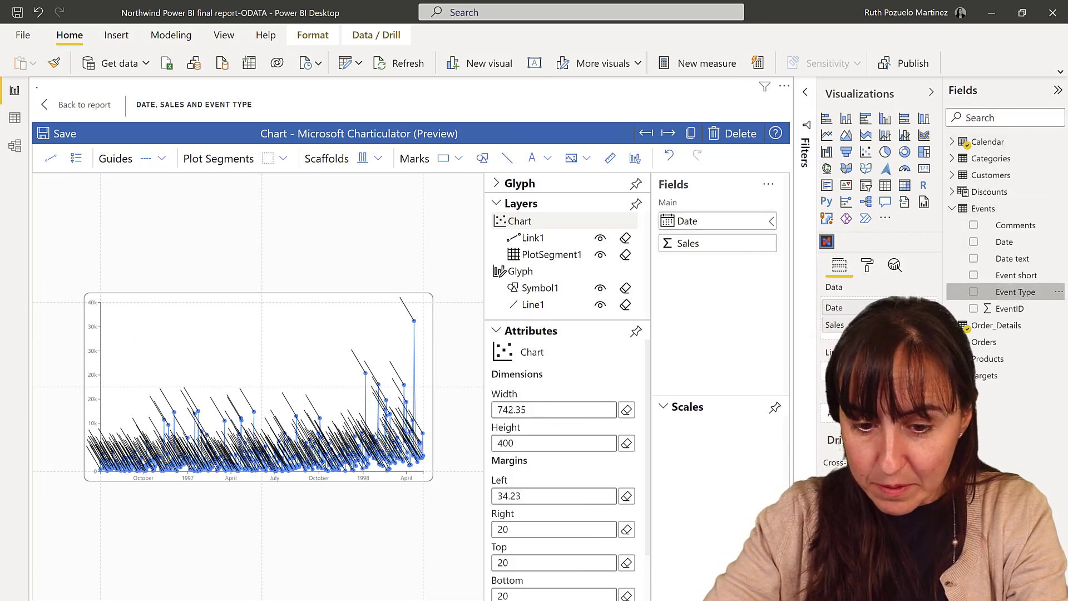
pyautogui.click(974, 291)
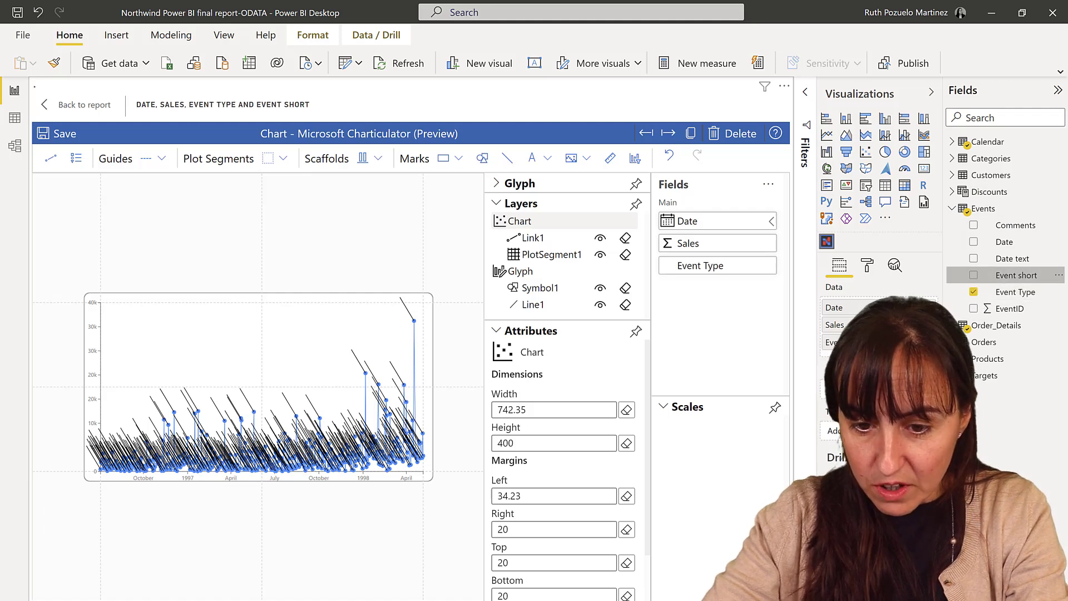
pyautogui.click(975, 274)
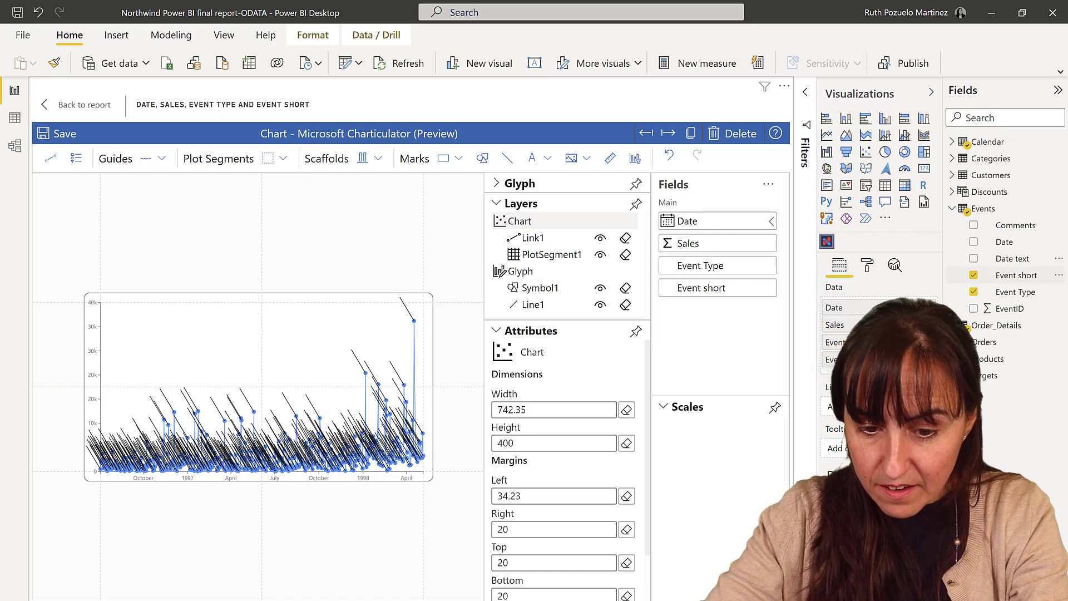
pyautogui.click(974, 258)
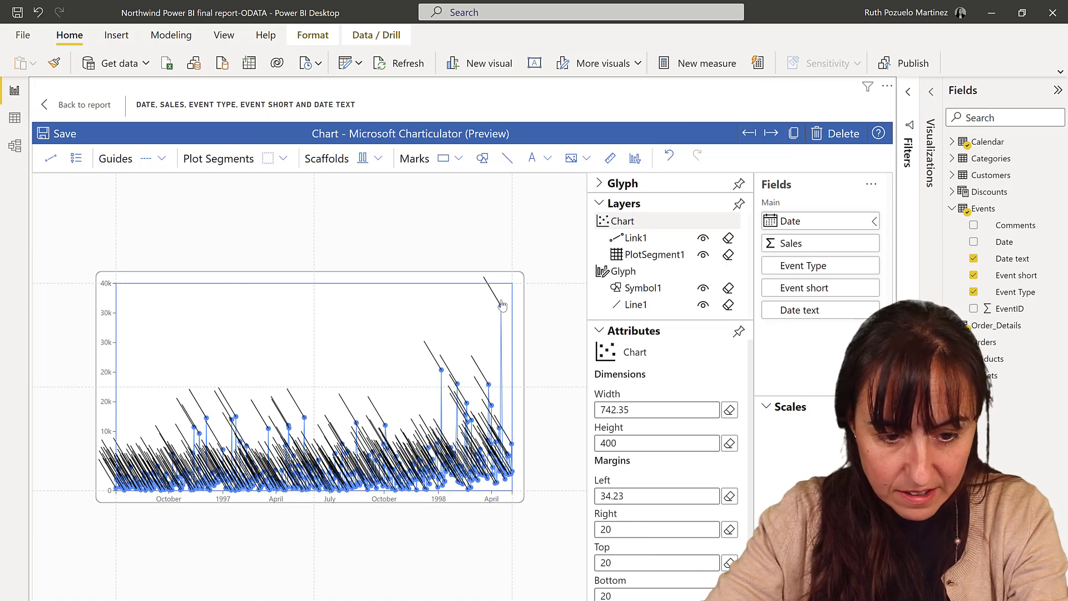
# - Map Line1's Visibility to Event Type so lines show only for rows with an event
pyautogui.click(635, 305)
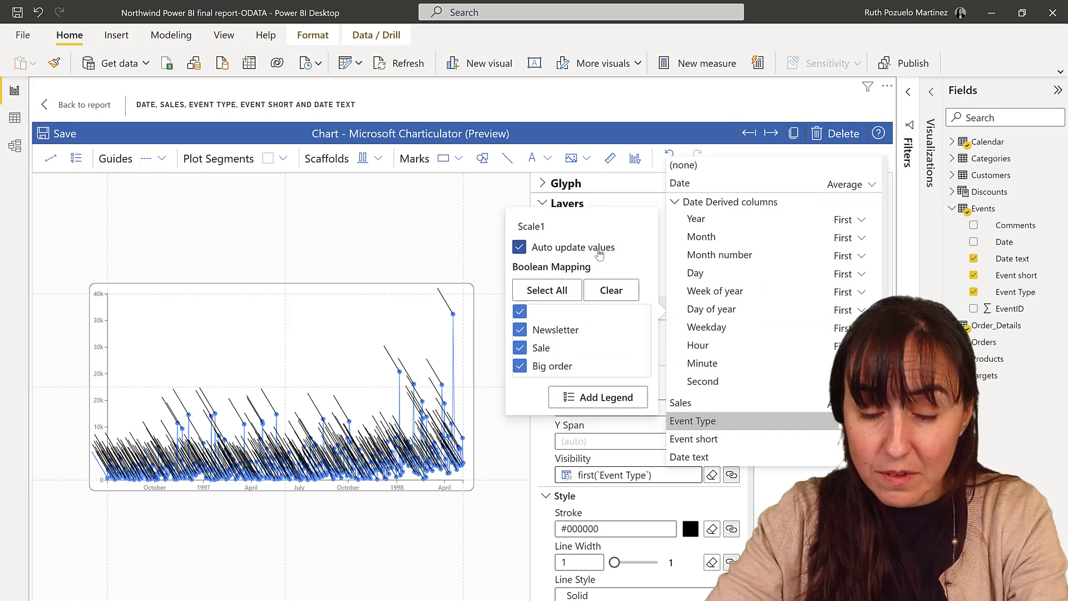
pyautogui.click(519, 311)
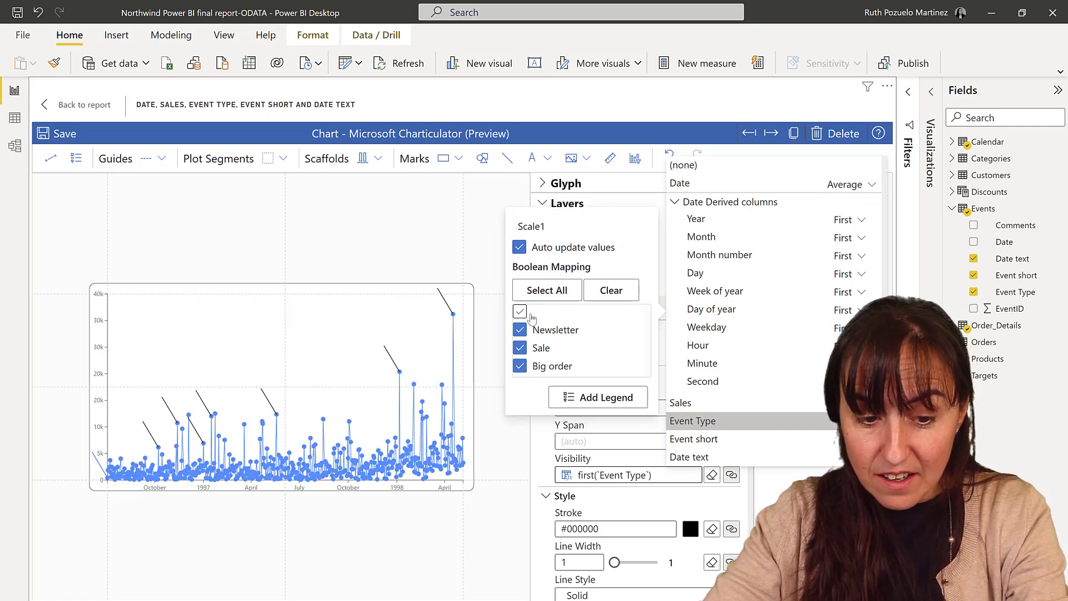
pyautogui.click(520, 312)
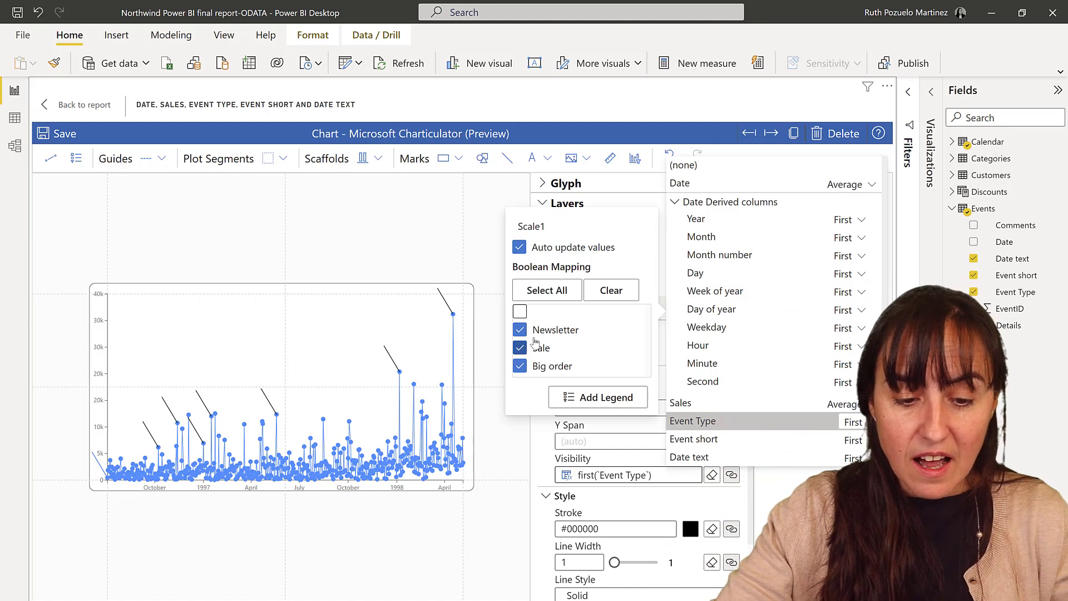
pyautogui.click(519, 310)
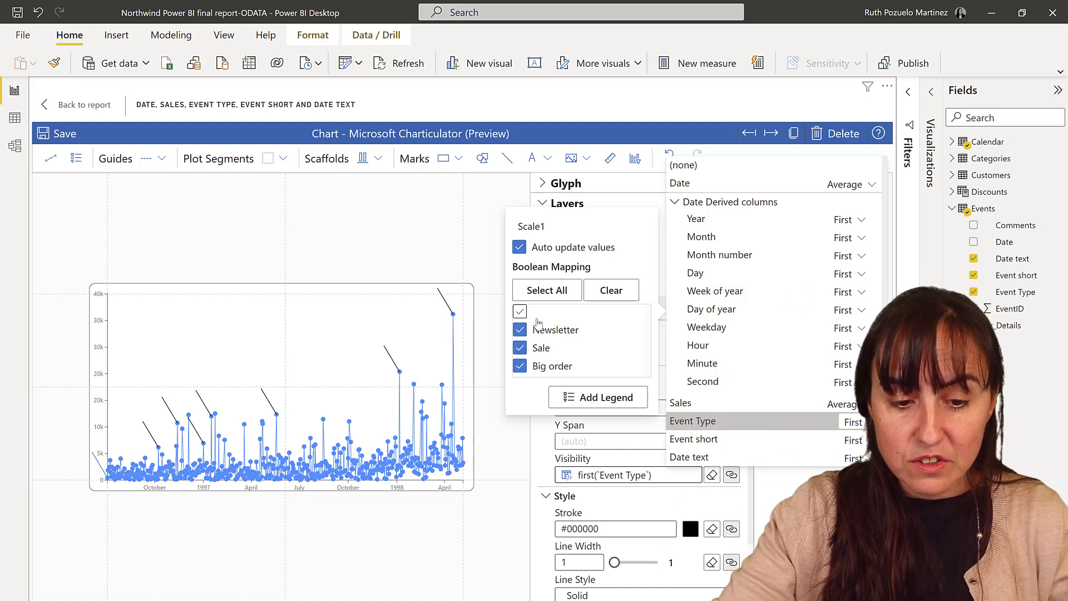
pyautogui.click(520, 312)
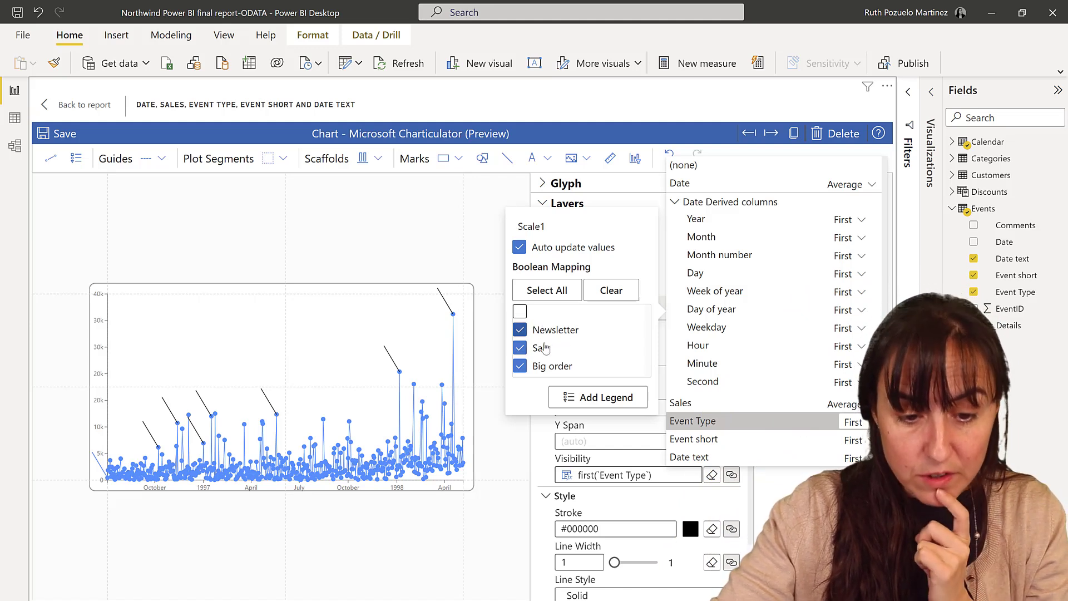
pyautogui.click(519, 311)
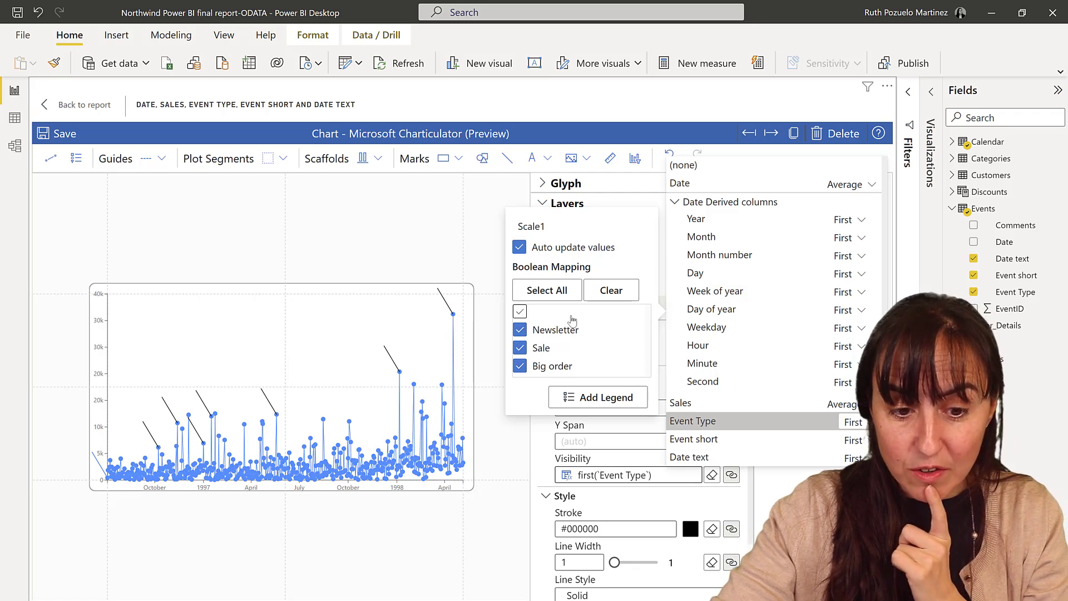
pyautogui.click(520, 311)
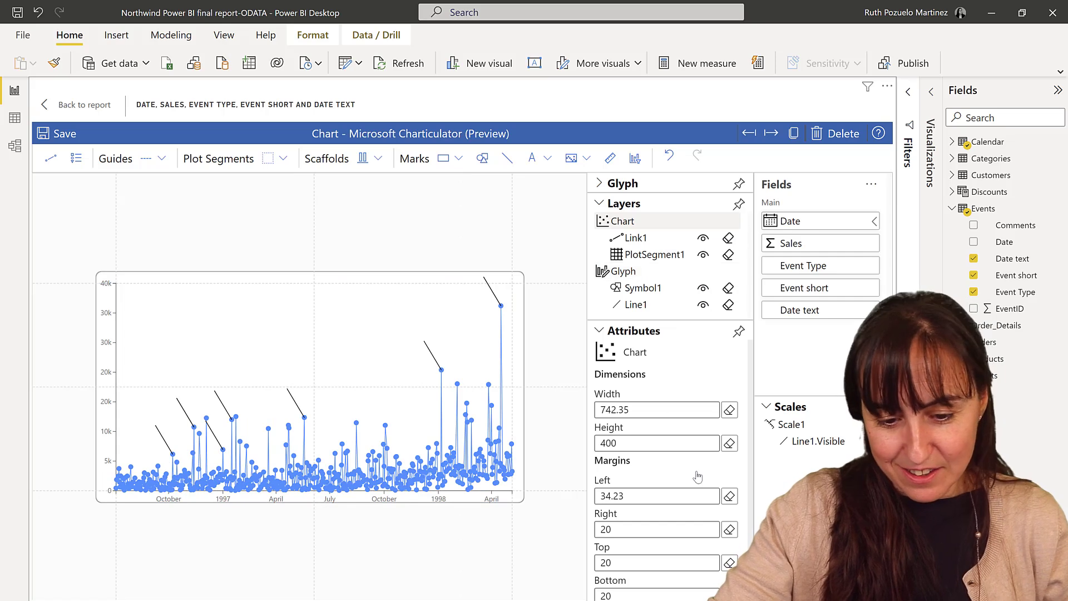
# - Inspect the connector line's style and hide the blue Symbol1 sales dots
pyautogui.click(637, 304)
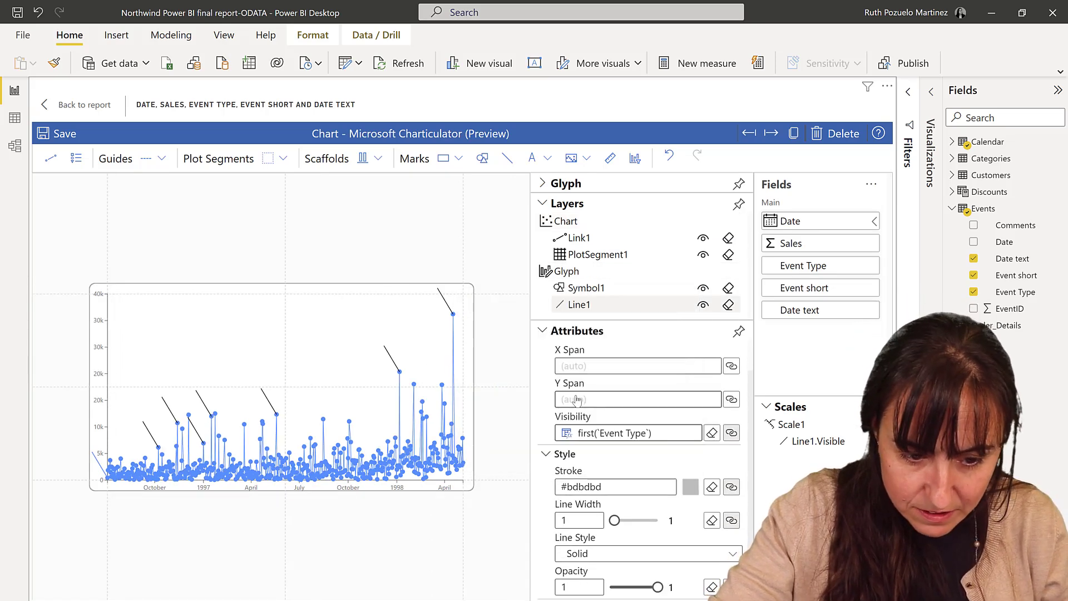
pyautogui.click(702, 287)
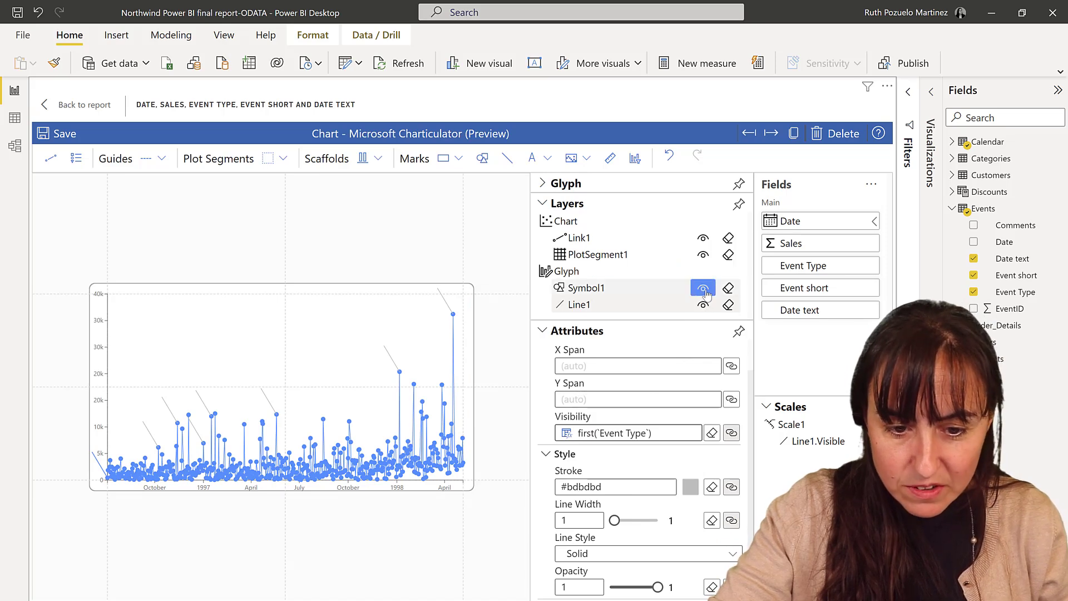
pyautogui.click(703, 287)
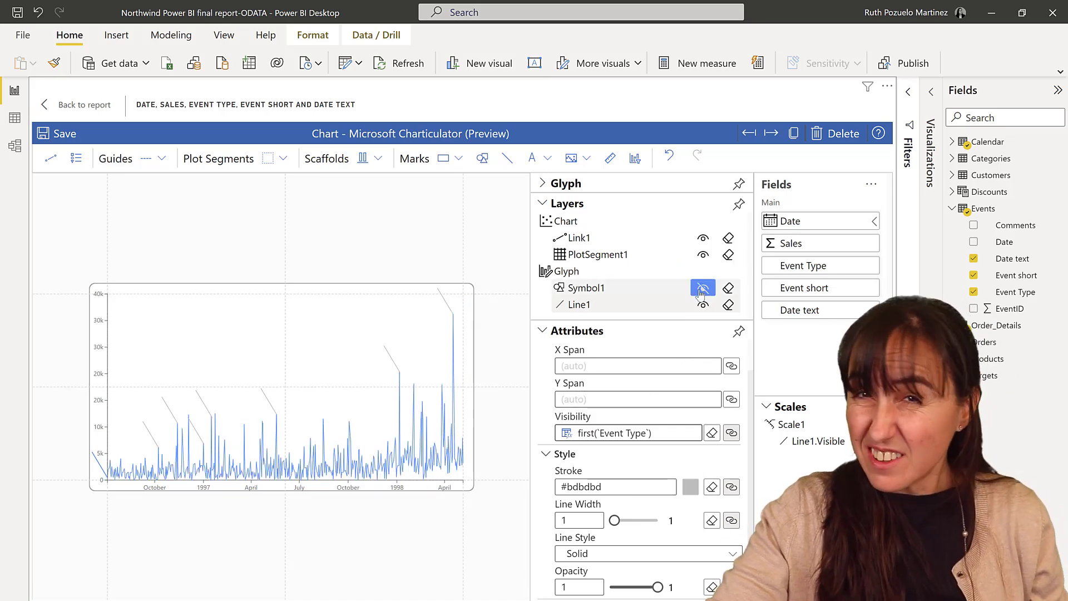
pyautogui.click(704, 287)
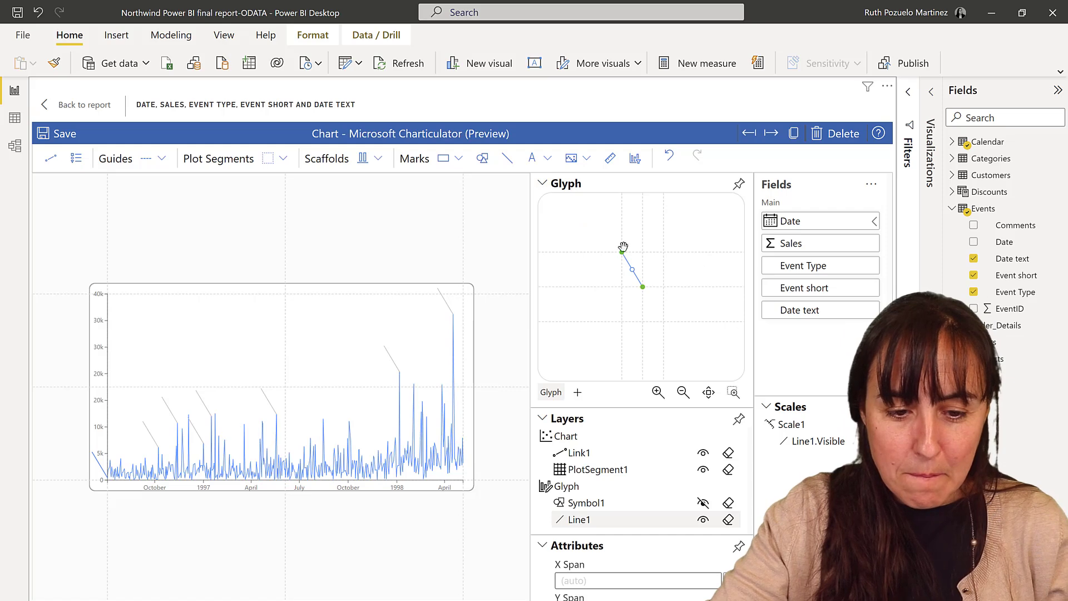
# - Add a Text mark to the glyph and place it at the top of Line1
pyautogui.click(533, 158)
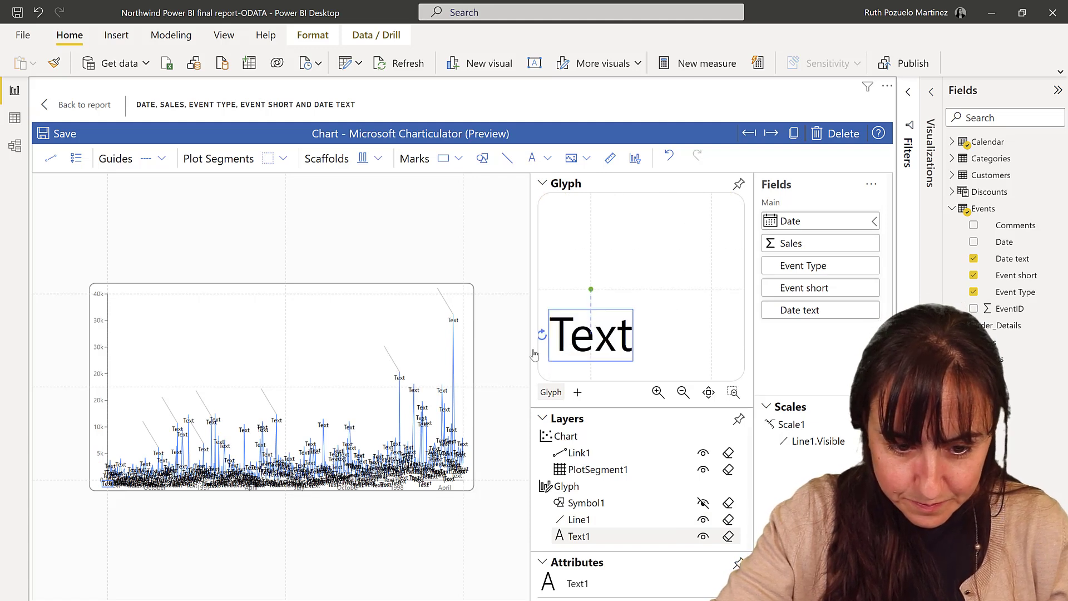
pyautogui.click(597, 470)
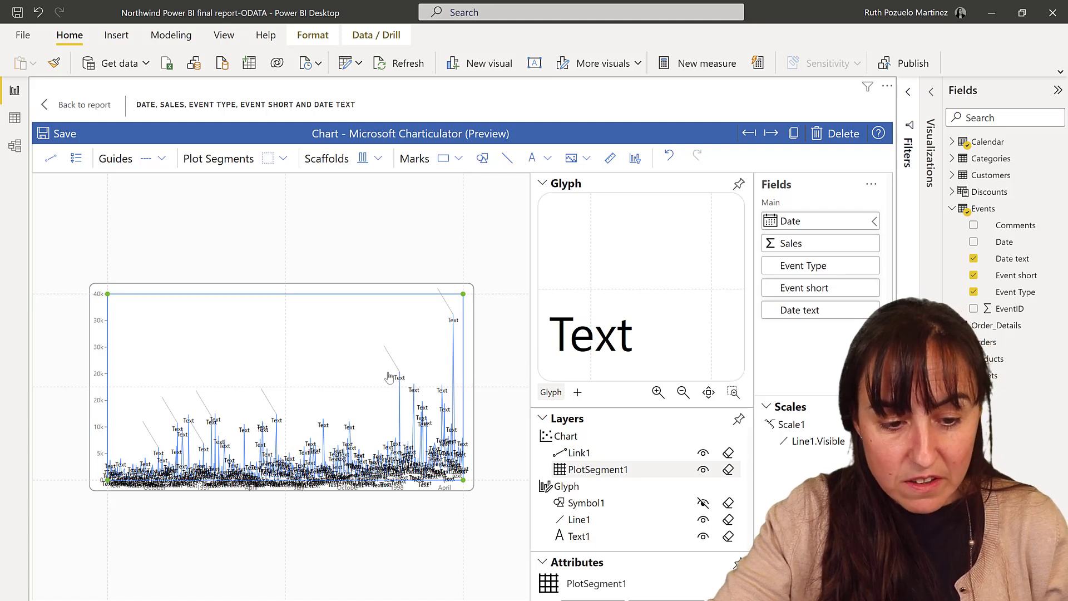
pyautogui.click(578, 520)
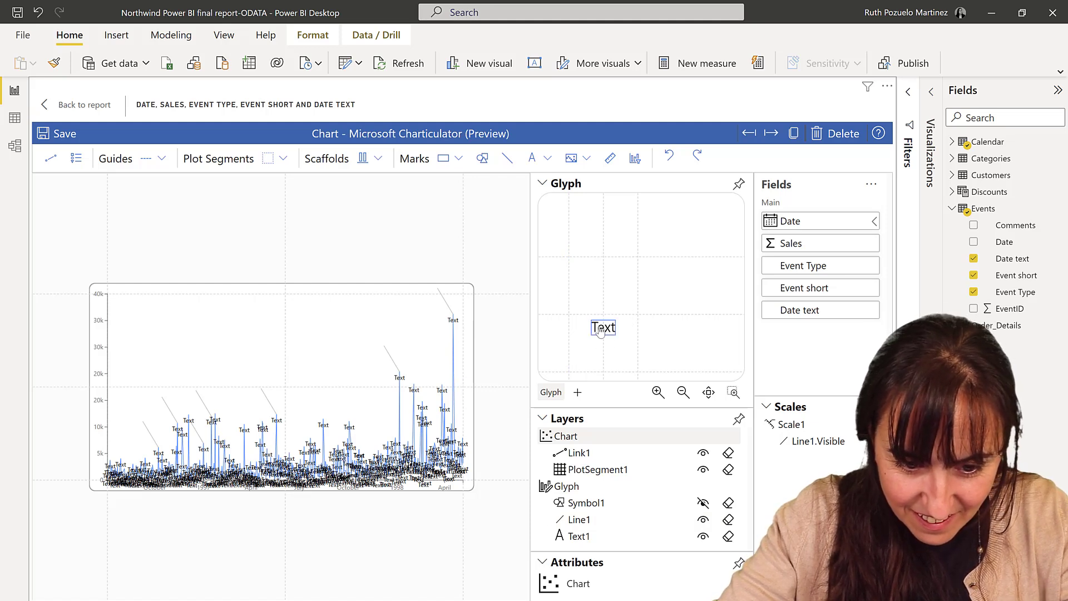
pyautogui.click(599, 470)
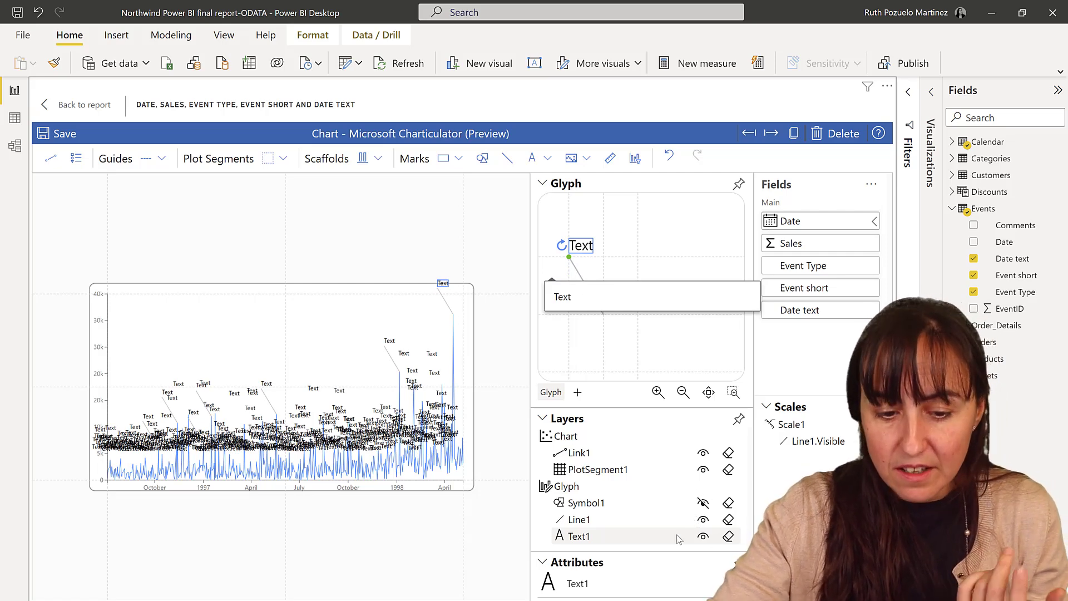
pyautogui.click(543, 184)
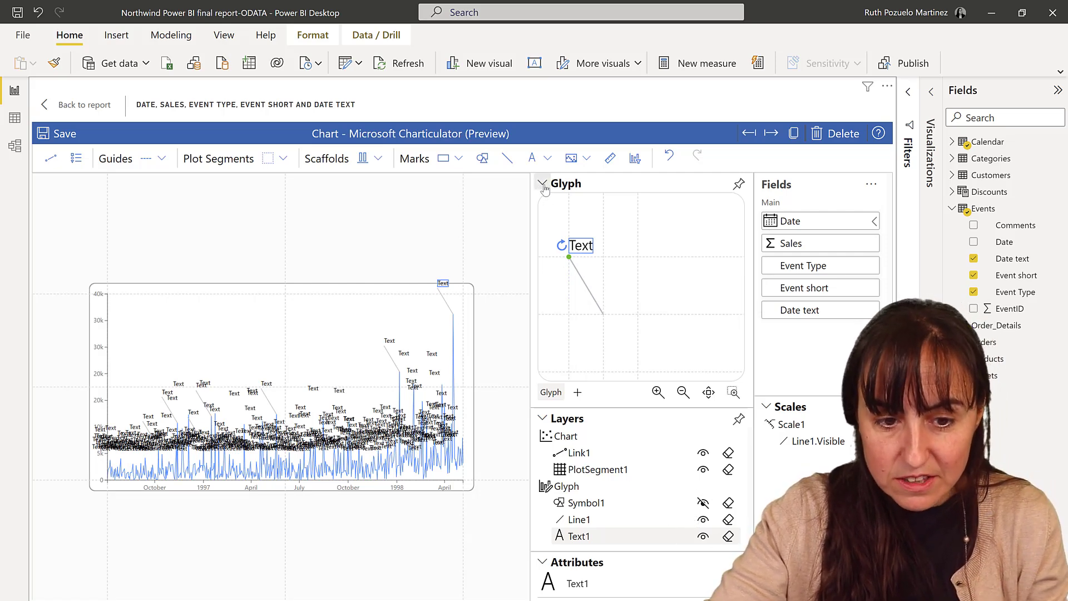
pyautogui.click(543, 183)
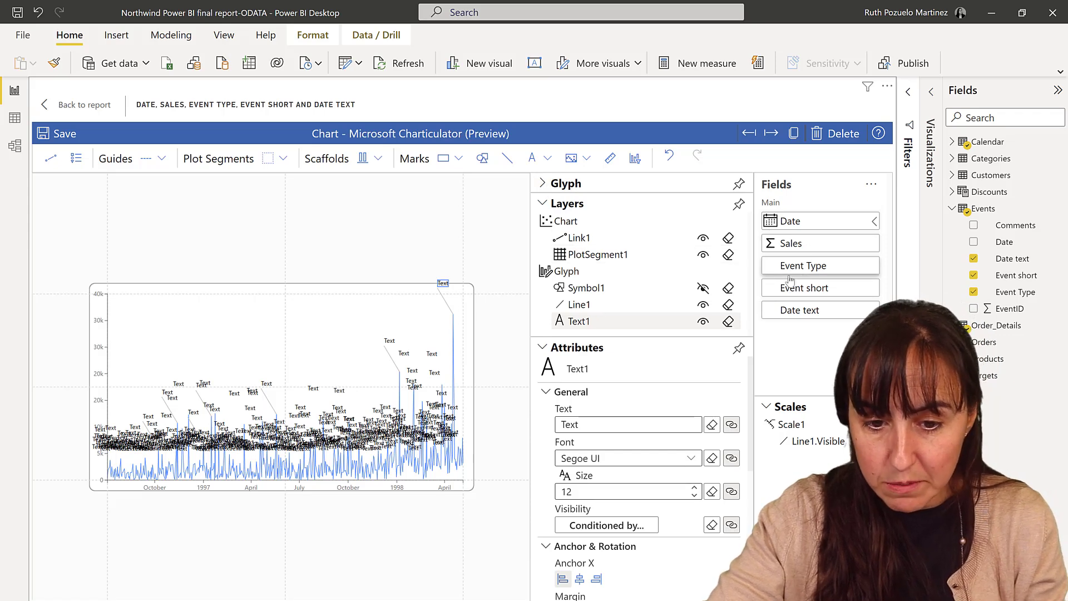
# - Bind Text1 to Date text and show it only for rows with an Event Type
pyautogui.click(606, 524)
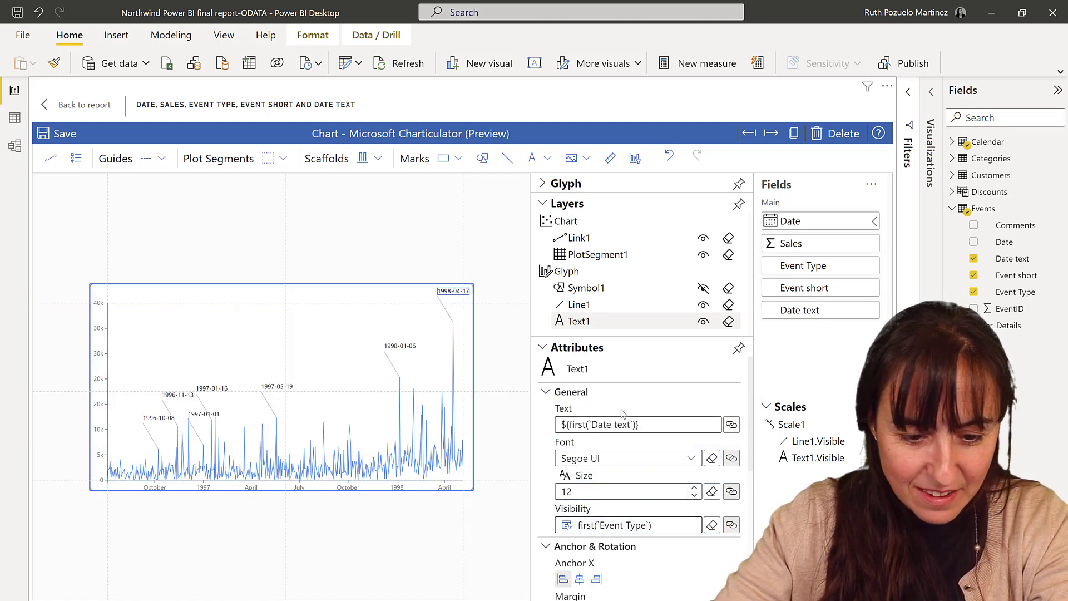
pyautogui.click(695, 496)
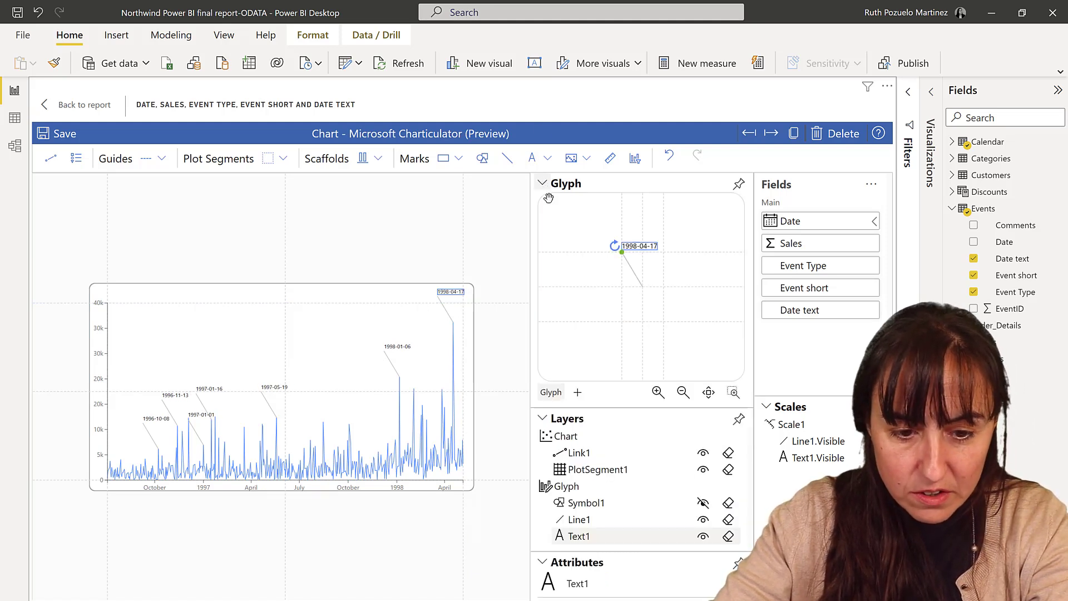
# - Add a Text2 mark bound to Event short, visible only for rows with an Event Type
pyautogui.click(532, 158)
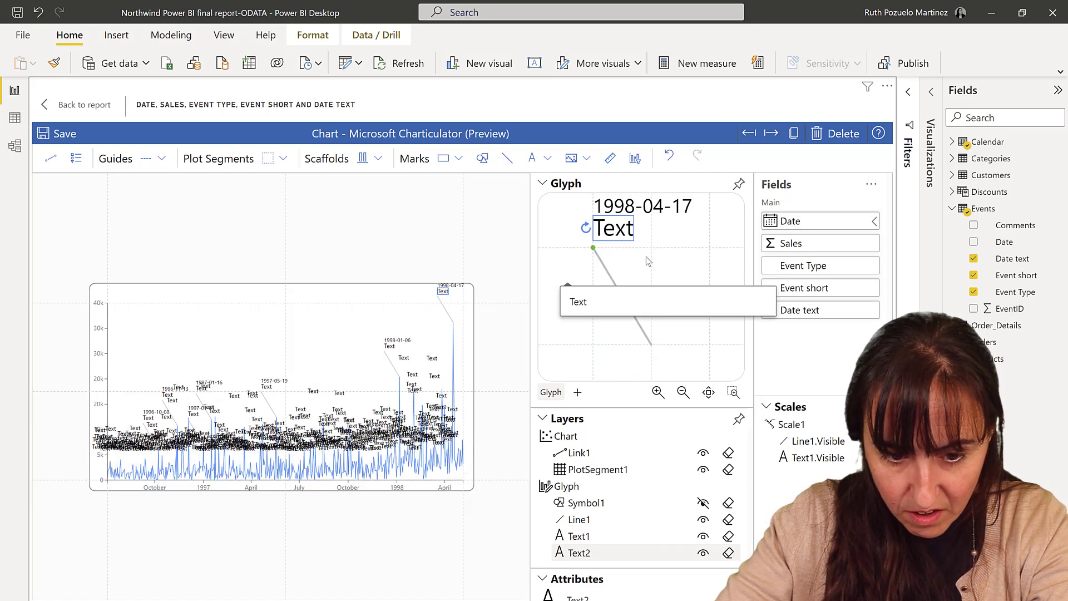
pyautogui.moveTo(555, 209)
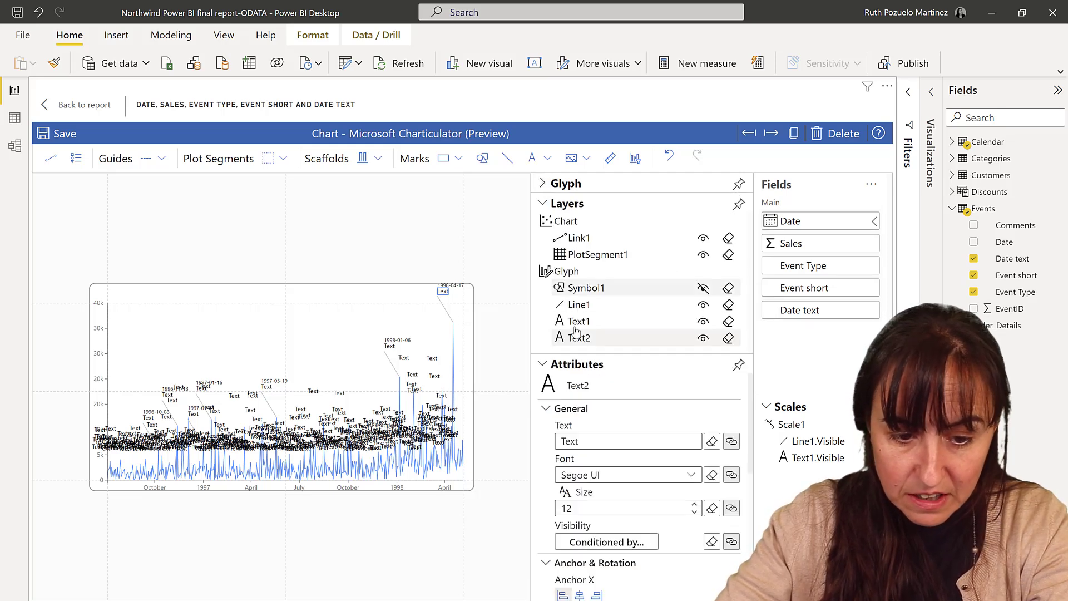
pyautogui.click(576, 337)
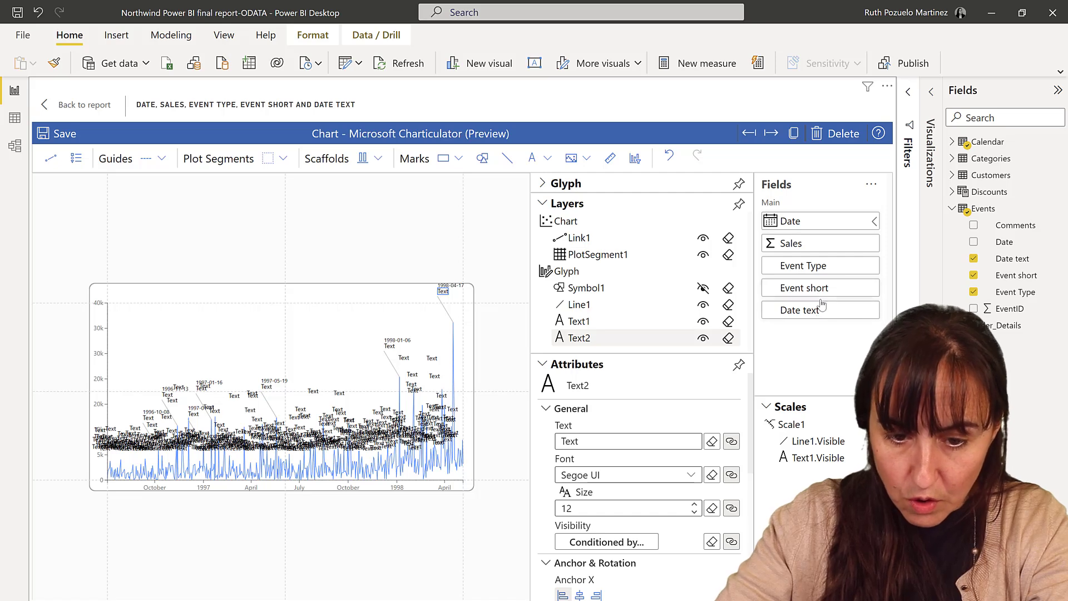
pyautogui.click(802, 265)
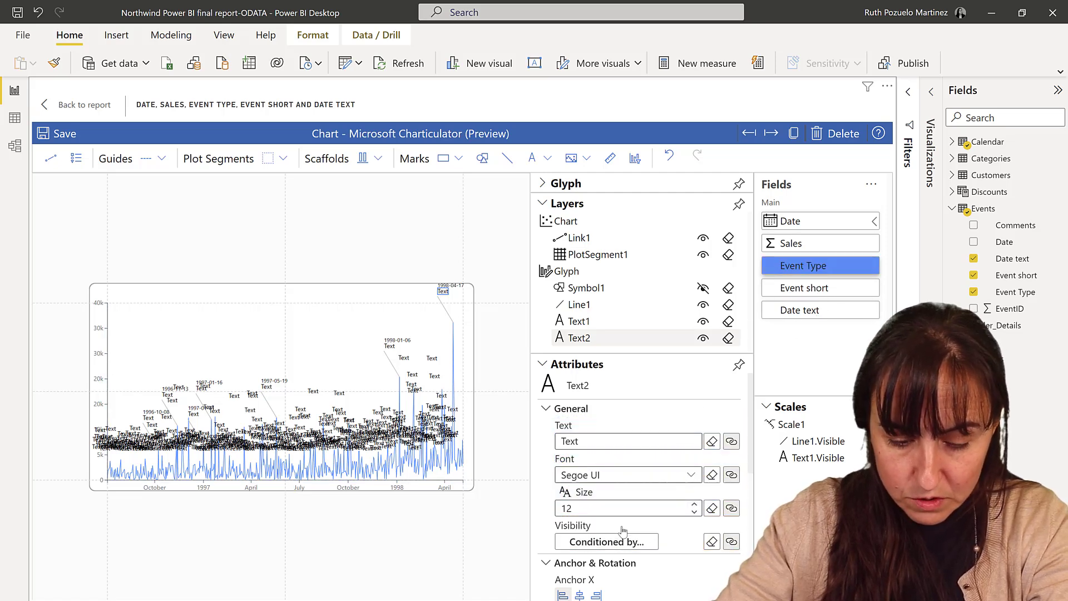
pyautogui.click(606, 542)
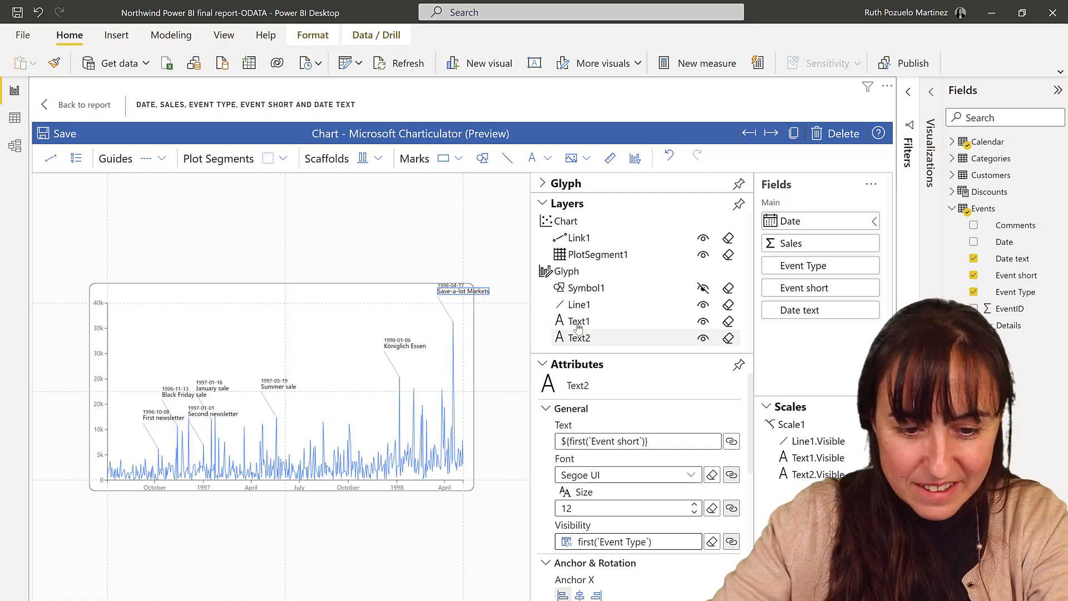
# - Restyle the Text1 date label to size 10 in orange #fd8d3c
pyautogui.click(578, 321)
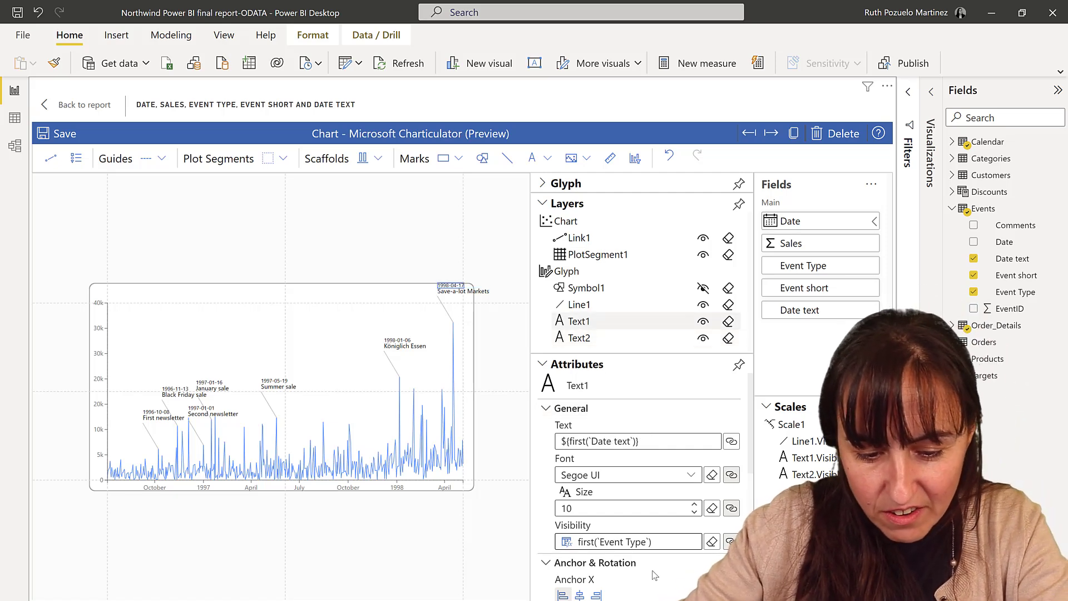
pyautogui.click(690, 487)
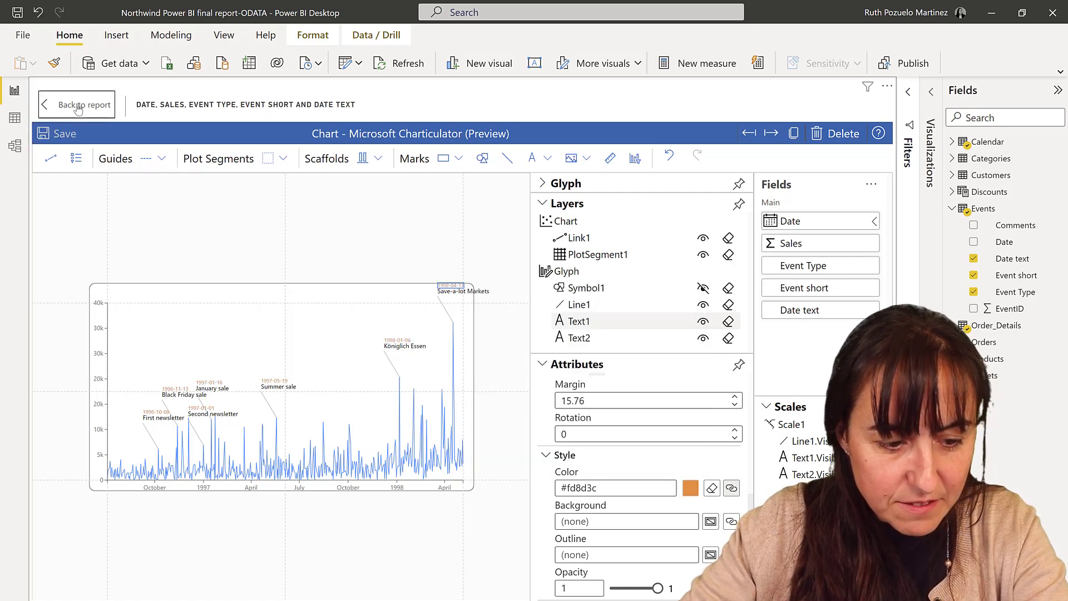
# - Back on the report, cross-filter the event labels by the Big order and Sale bars
pyautogui.click(77, 105)
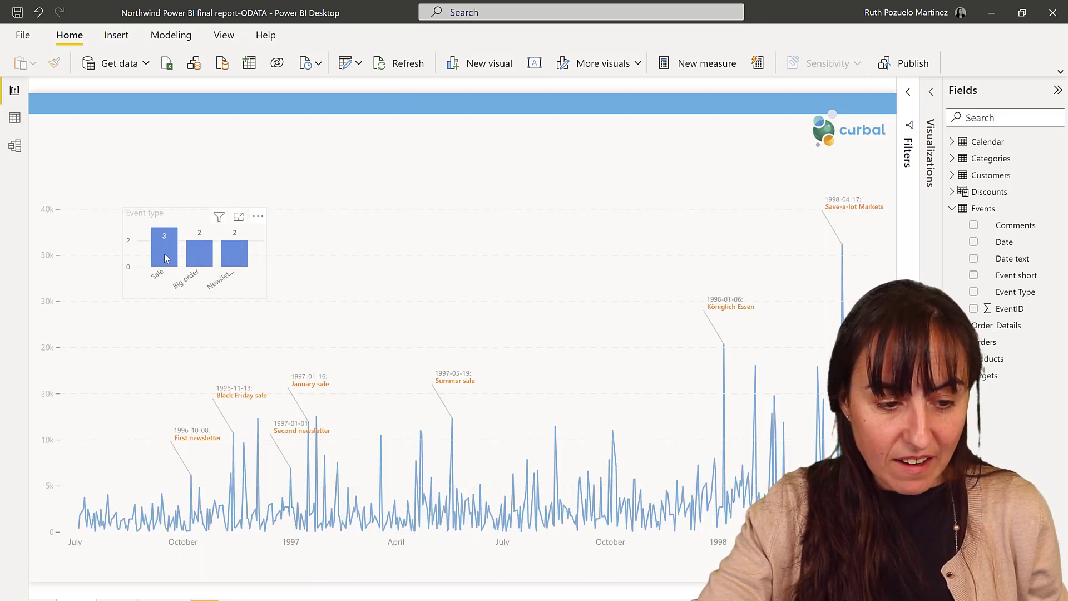
pyautogui.click(199, 256)
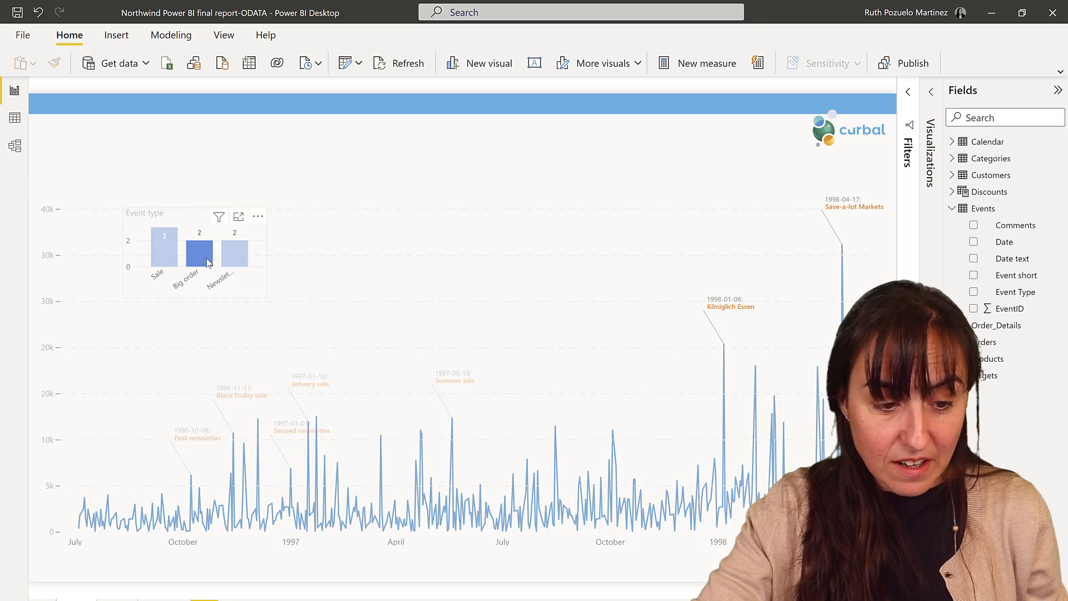
pyautogui.click(164, 253)
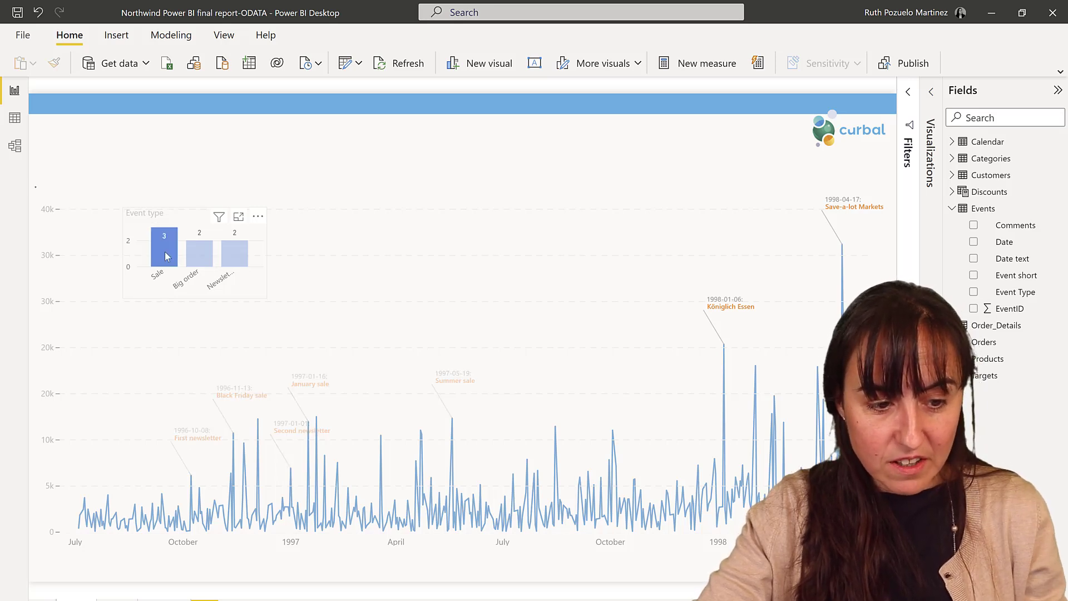
pyautogui.click(235, 256)
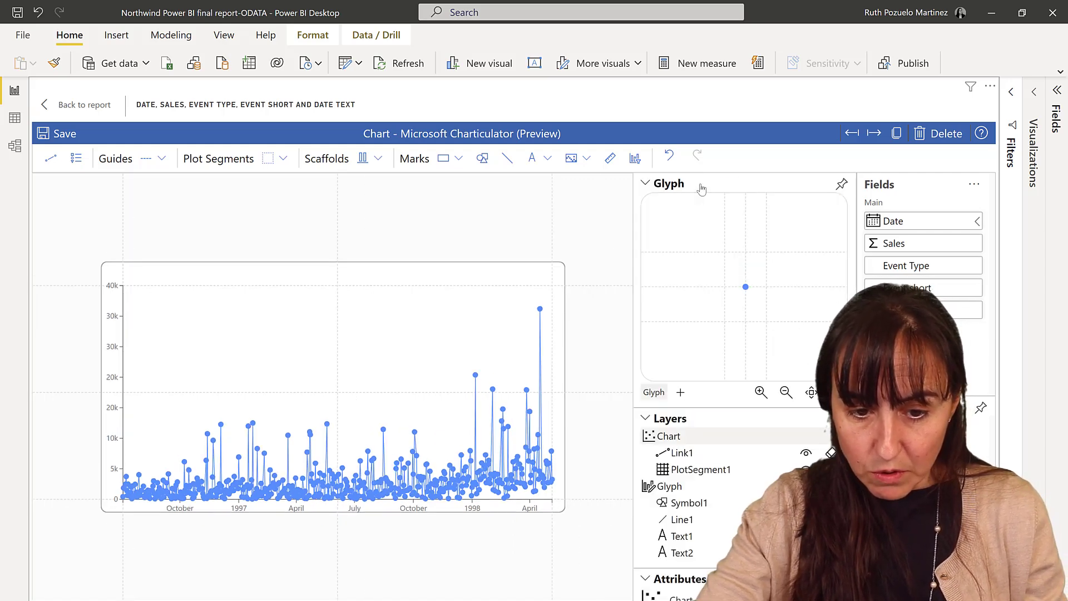
# - Set the Symbol1 circle marker to size 200 with orange #fd8d3c fill
pyautogui.click(646, 182)
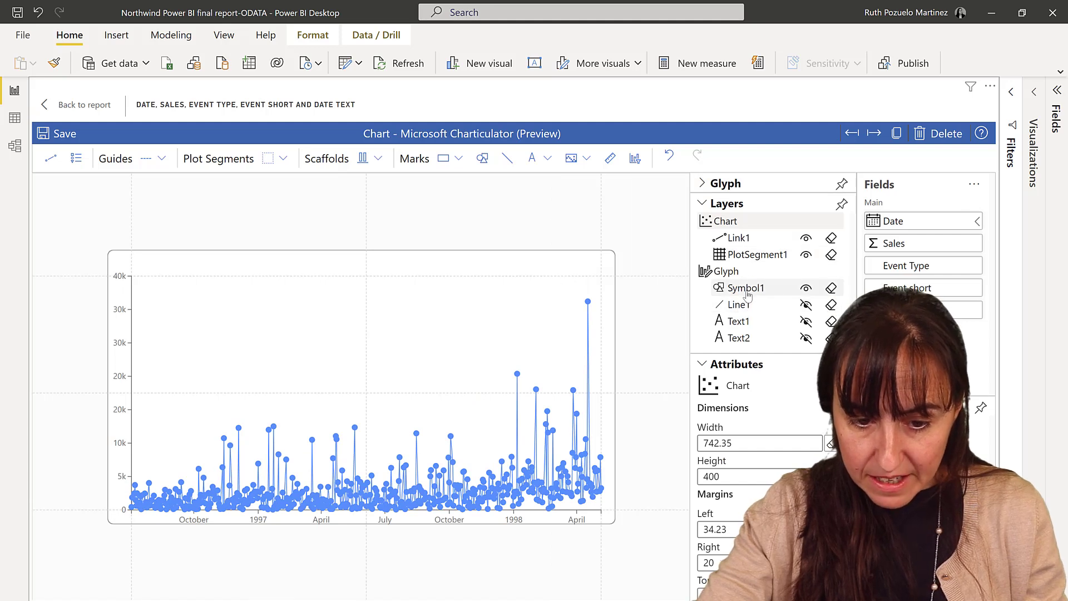
pyautogui.click(743, 287)
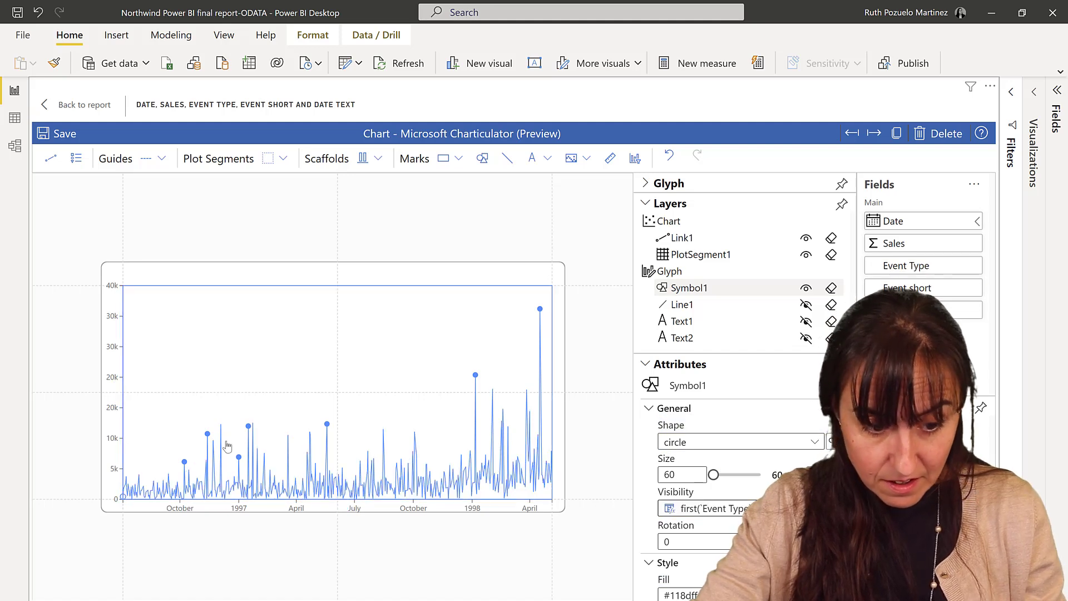
pyautogui.click(681, 475)
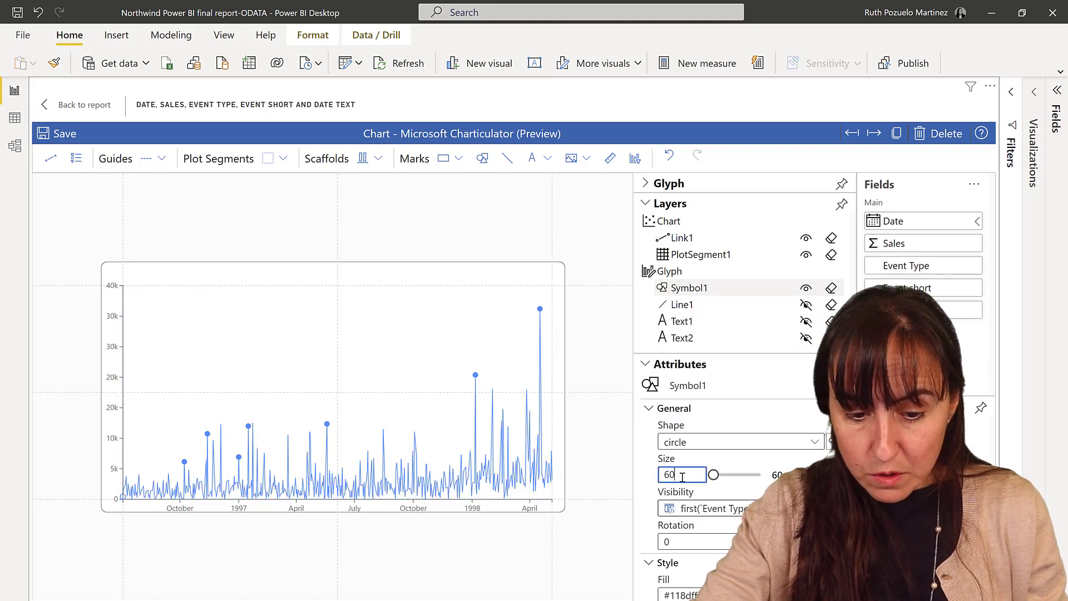
pyautogui.write('200')
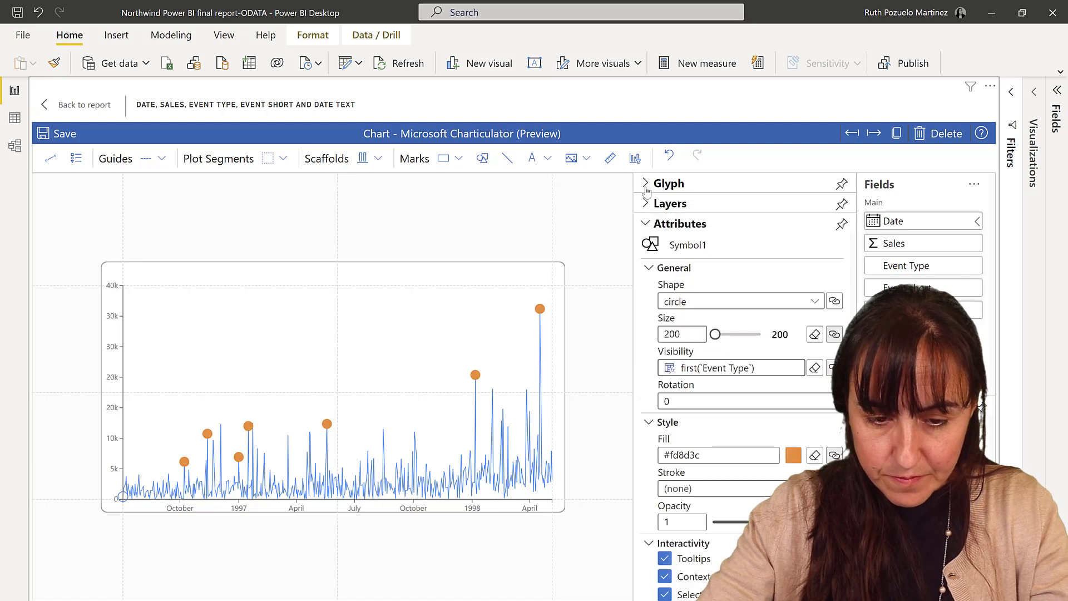
pyautogui.click(644, 183)
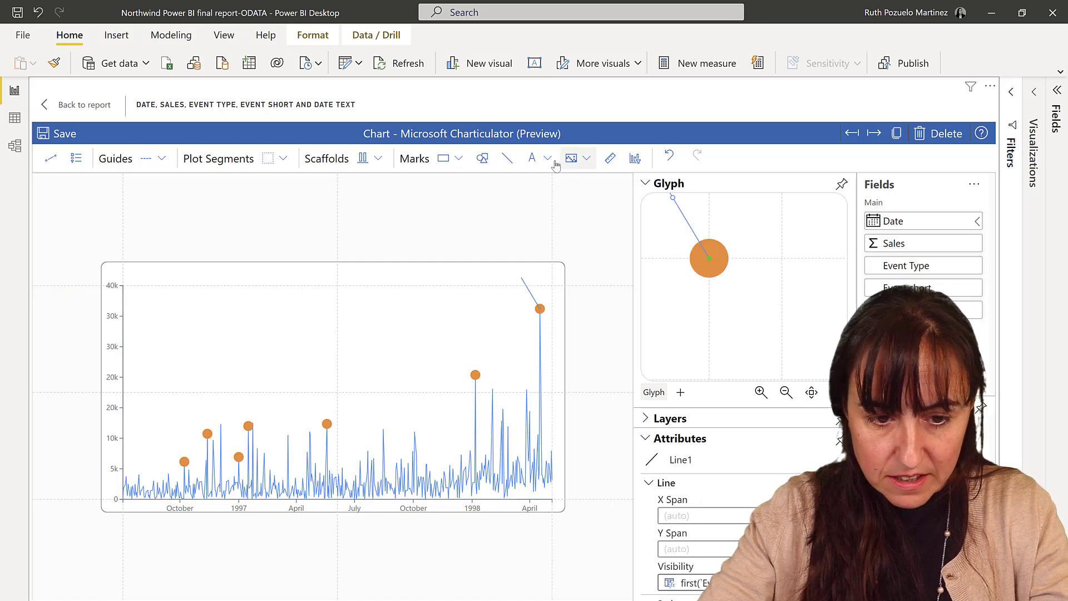
# - Add a Text mark on the marker circle with EventID ticked and text ${avg(EventID)}{.1f}
pyautogui.click(532, 158)
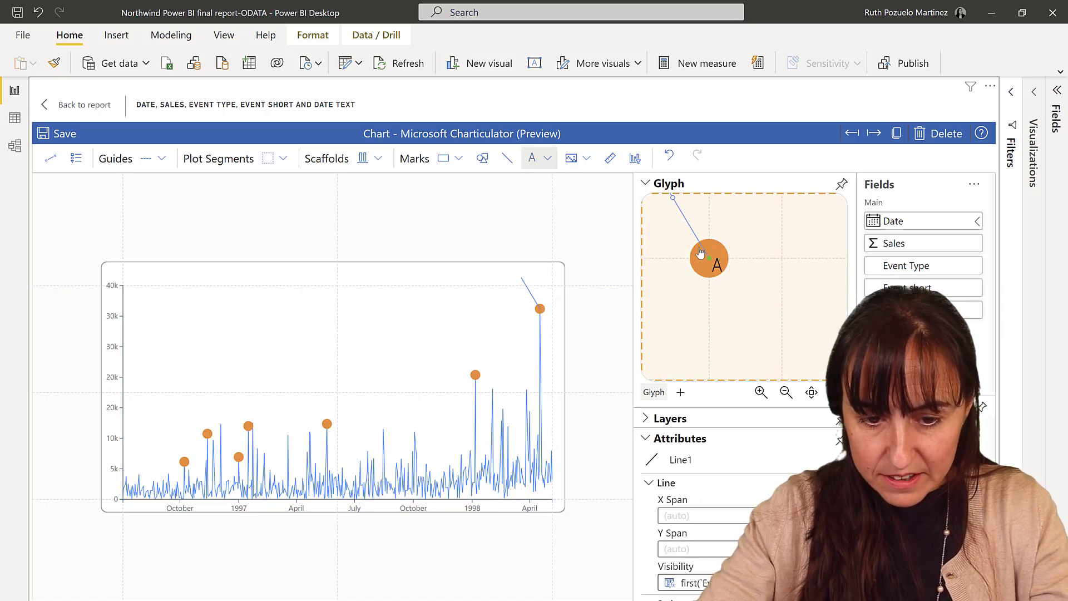
pyautogui.click(532, 158)
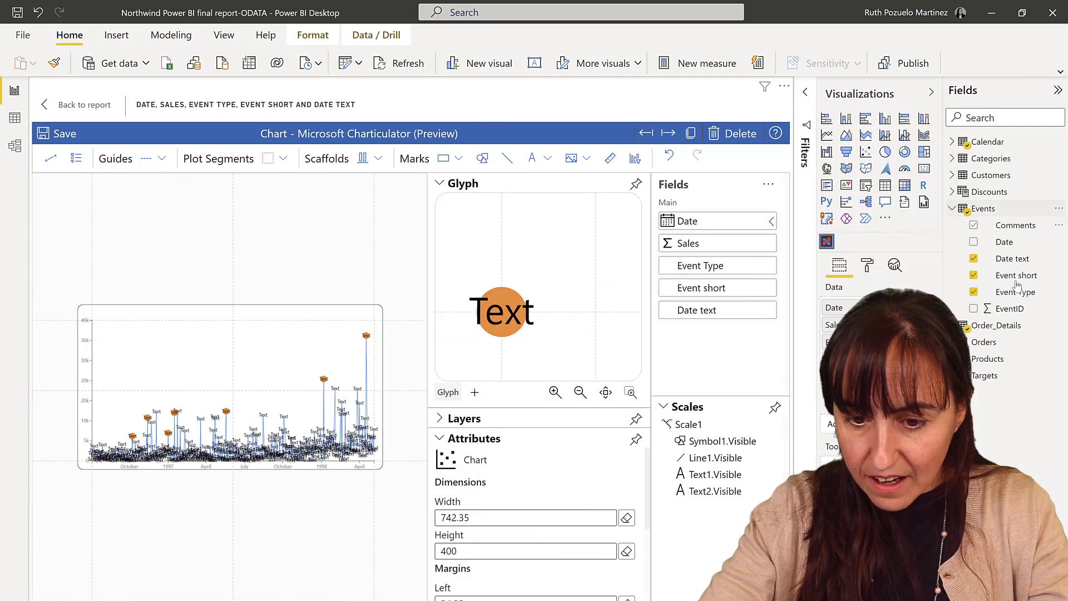
pyautogui.click(974, 309)
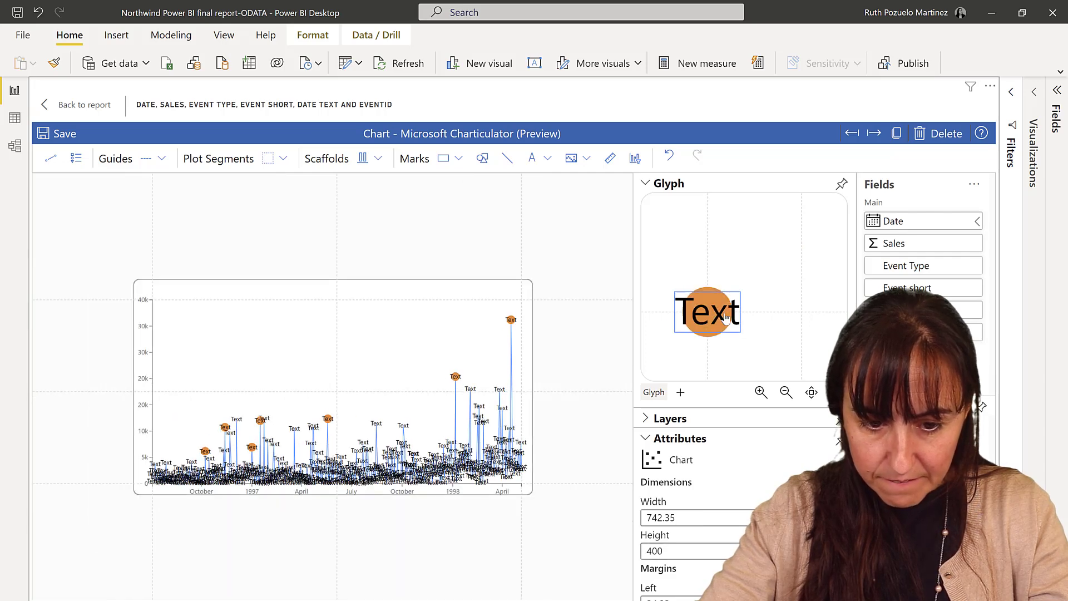
pyautogui.click(707, 311)
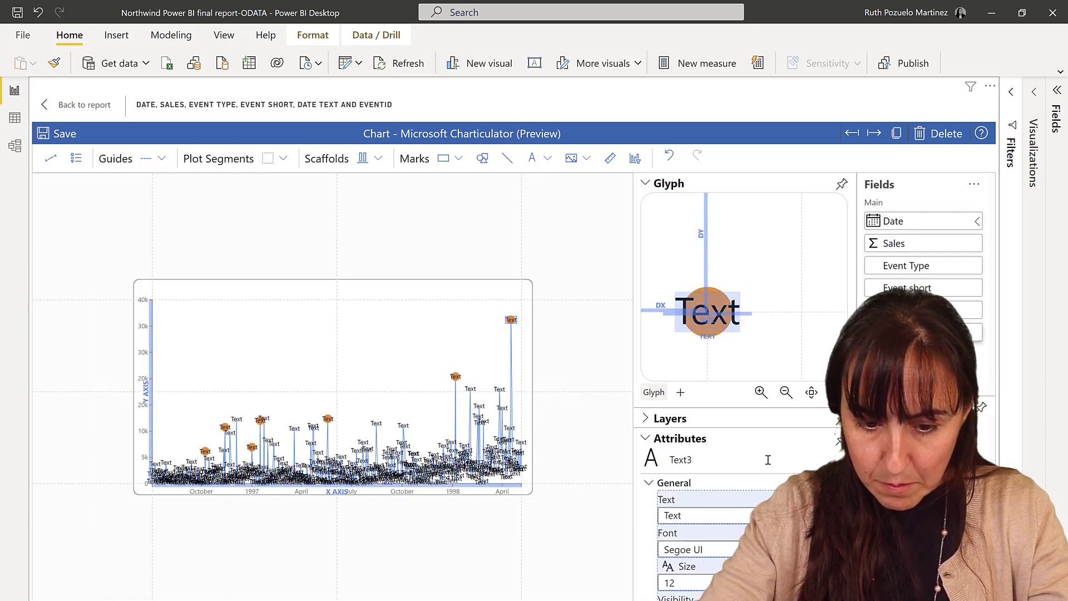
pyautogui.write('${avg(EventID)}{.1f}')
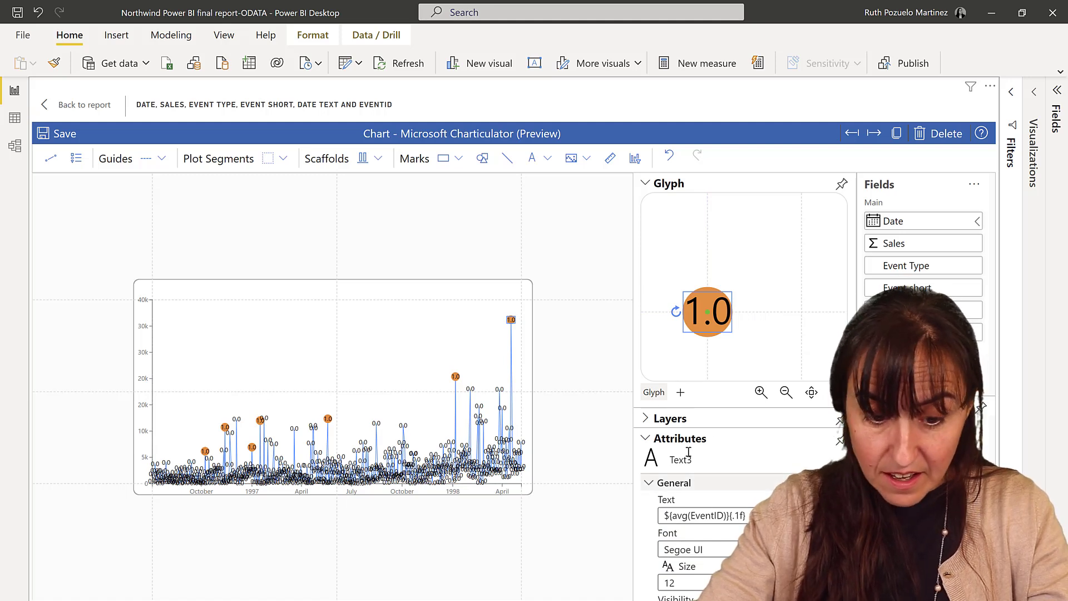
# - Condition the new label's Visibility on Event Type so it shows only for events
pyautogui.click(665, 183)
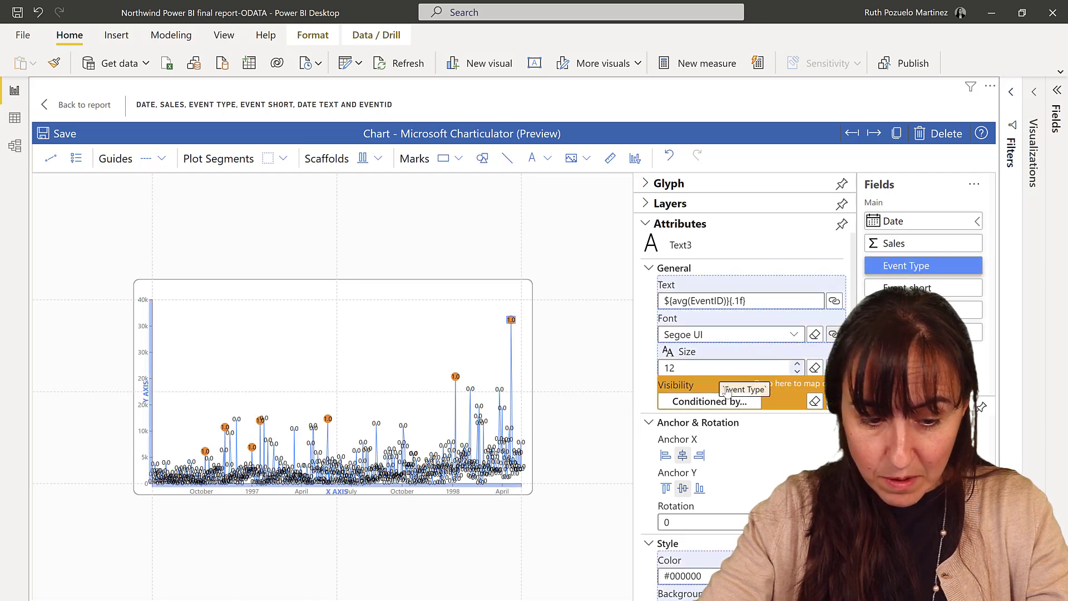
pyautogui.moveTo(906, 266); pyautogui.dragTo(731, 401)
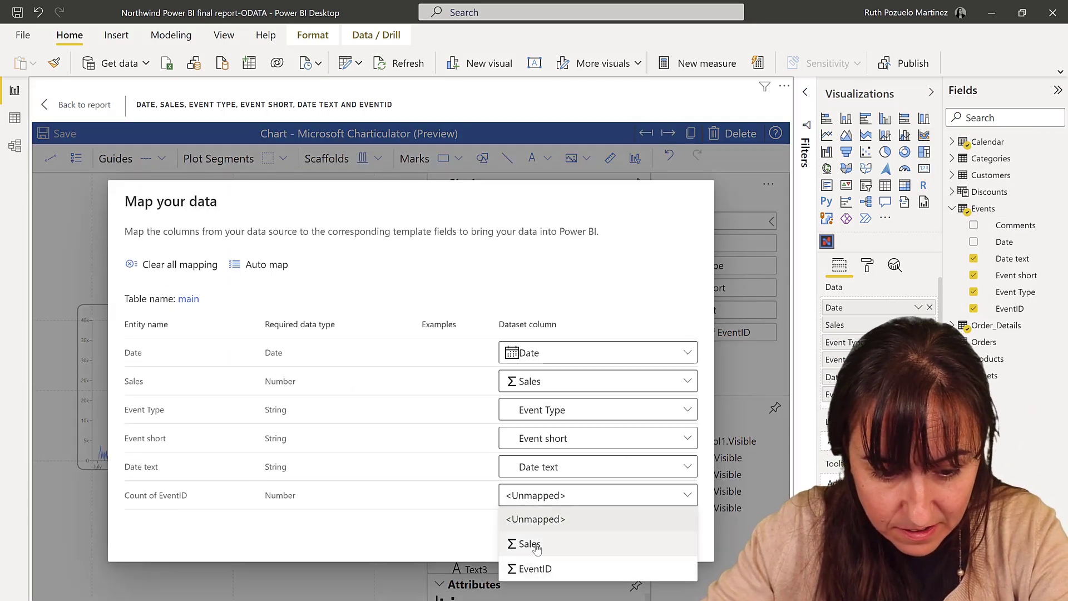
# - Map Count of EventID to the EventID column and save, numbering markers 1 to 7
pyautogui.click(534, 568)
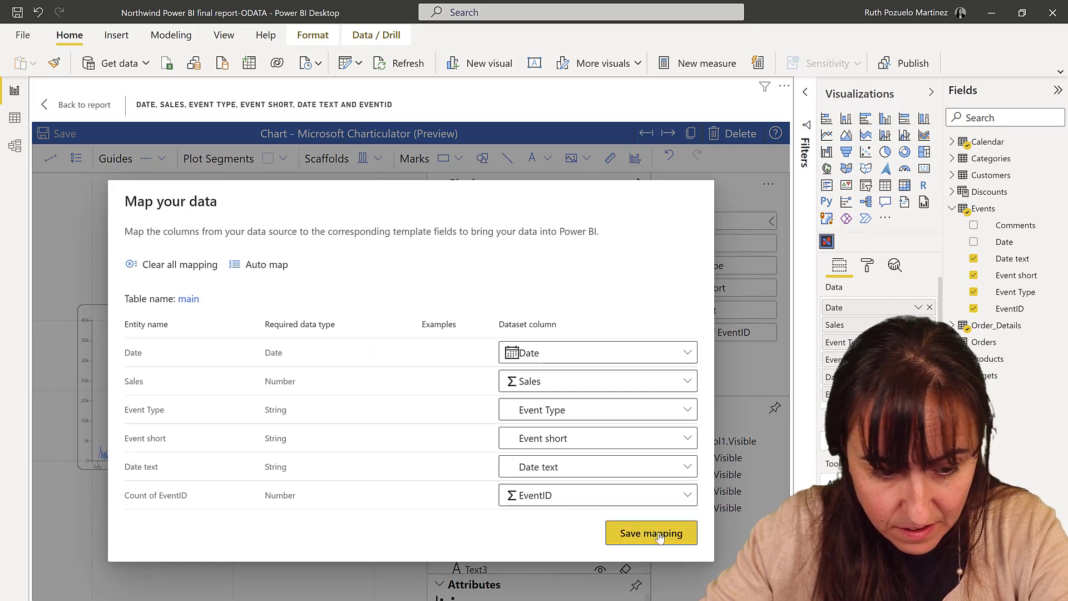
pyautogui.click(651, 533)
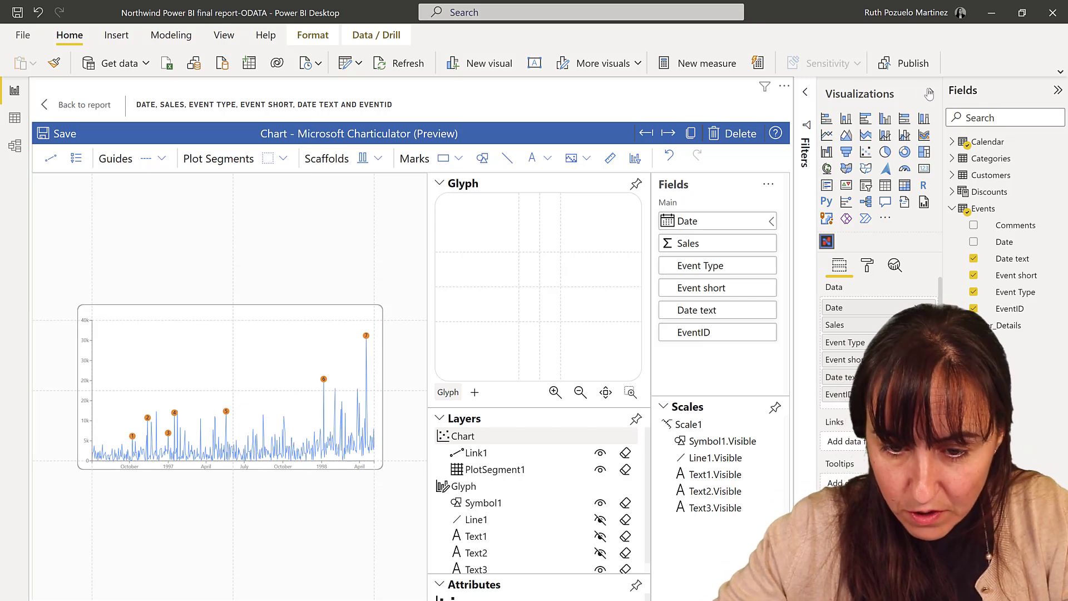
pyautogui.click(805, 90)
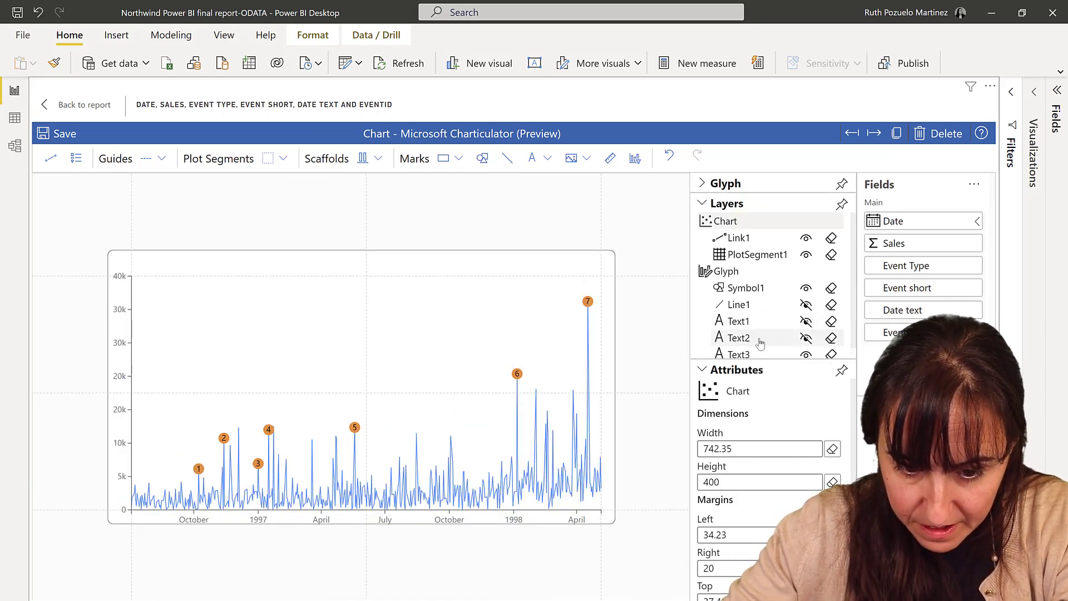
# - Rename the Text3, Text2 and Text1 layers to eventid, event short and event date
pyautogui.click(738, 354)
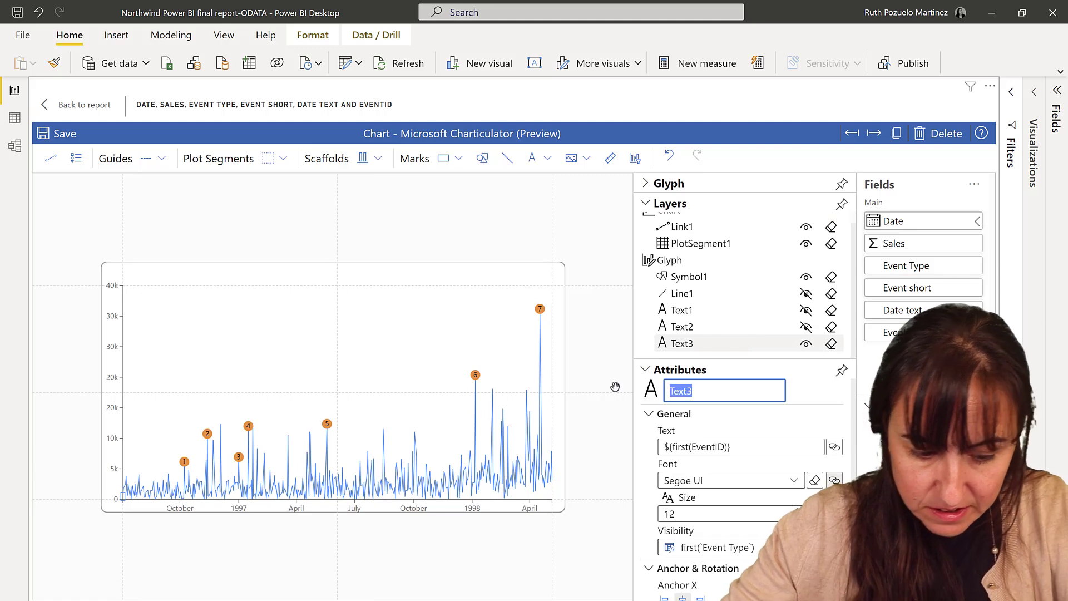
pyautogui.write('ev')
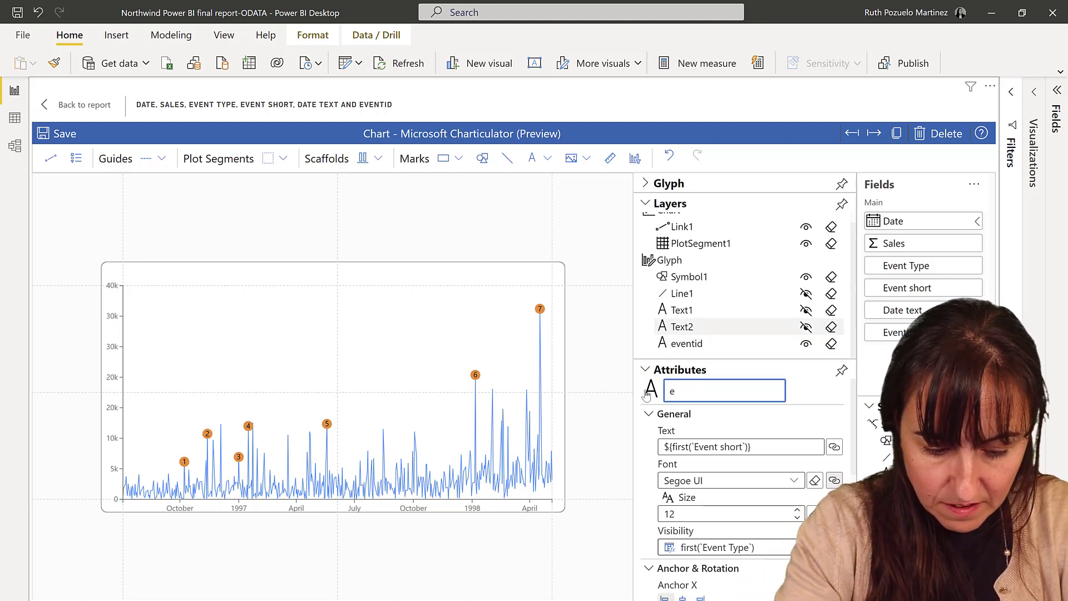
pyautogui.write('event short')
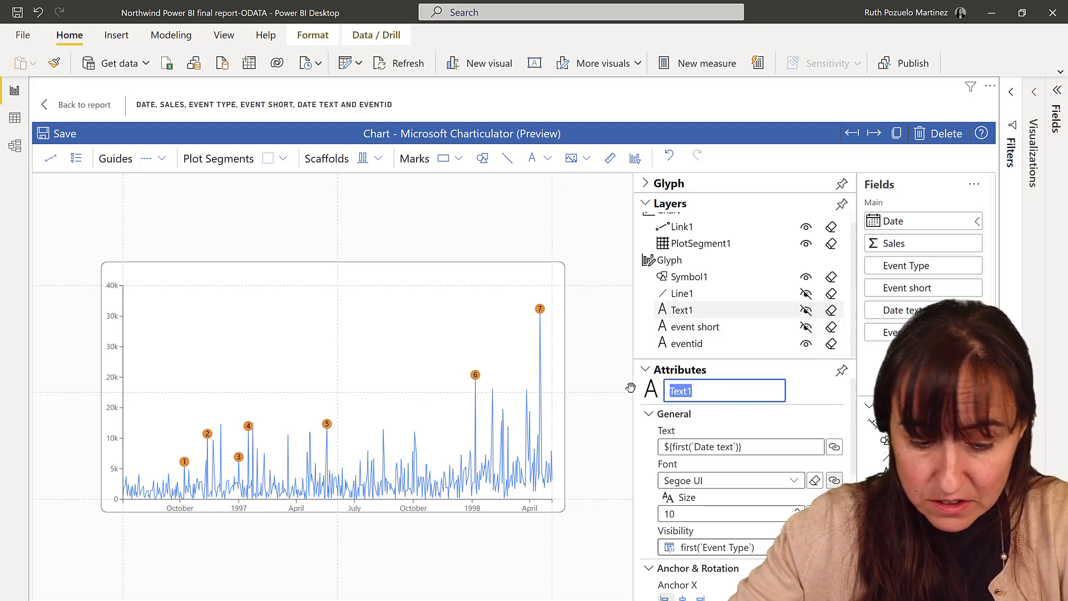
pyautogui.write('event')
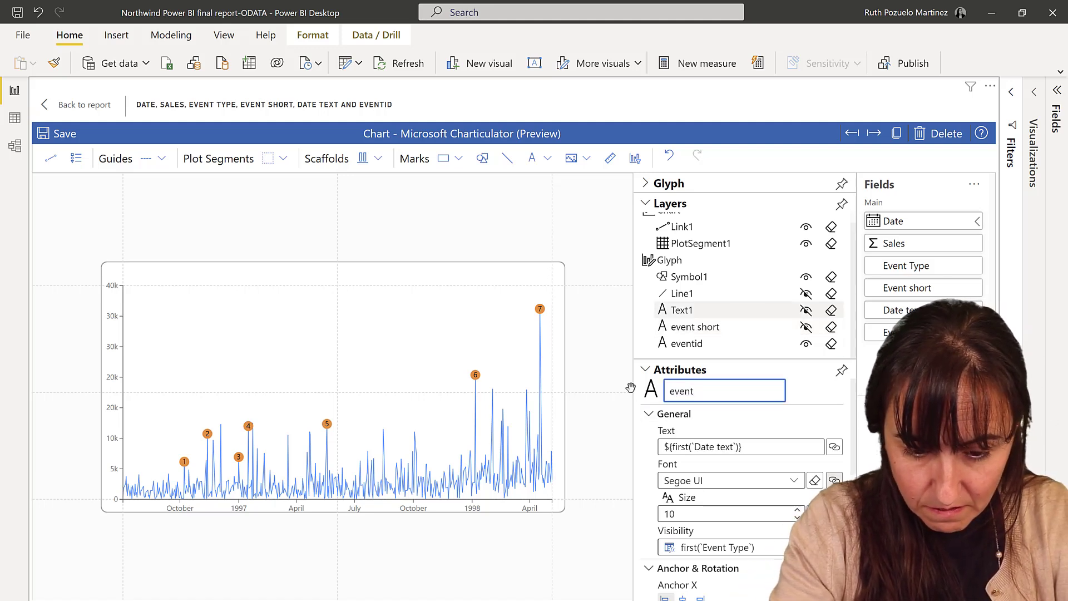
pyautogui.write('date')
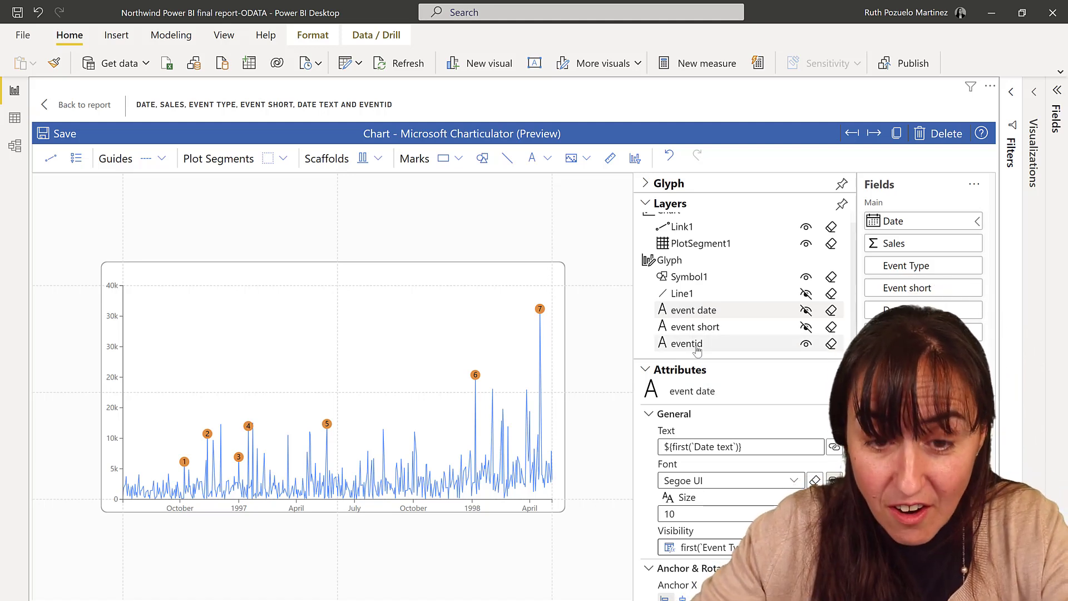
# - Give the eventid number label a different font
pyautogui.click(686, 343)
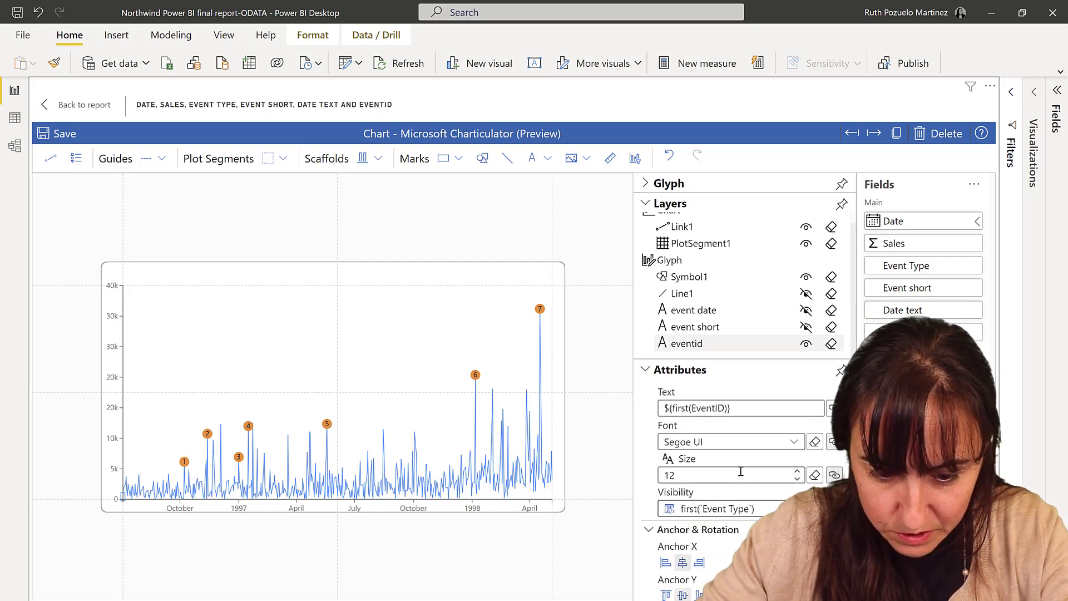
pyautogui.click(729, 441)
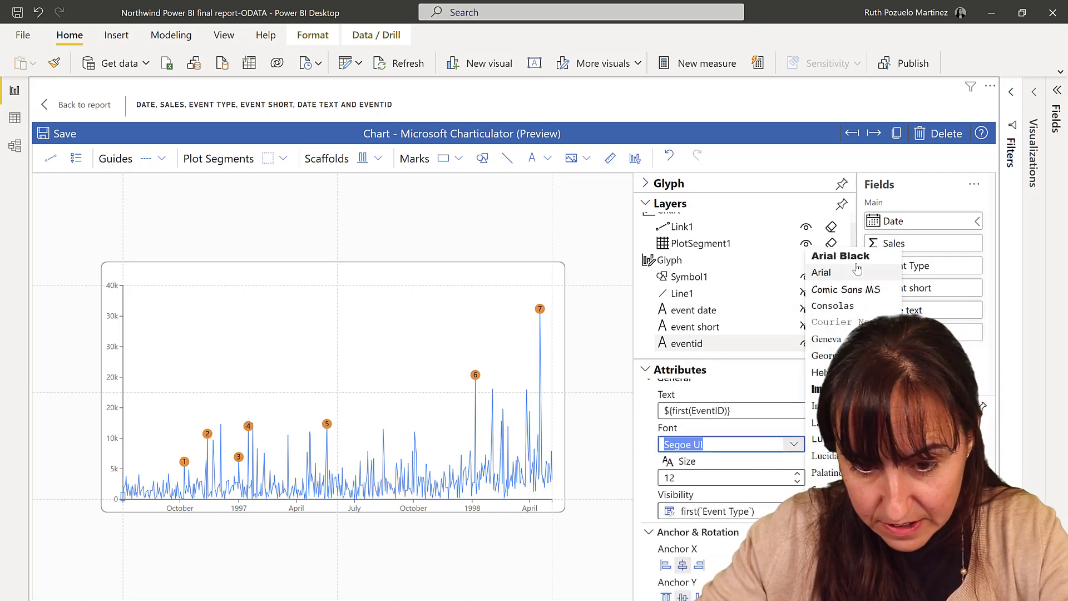
pyautogui.click(841, 256)
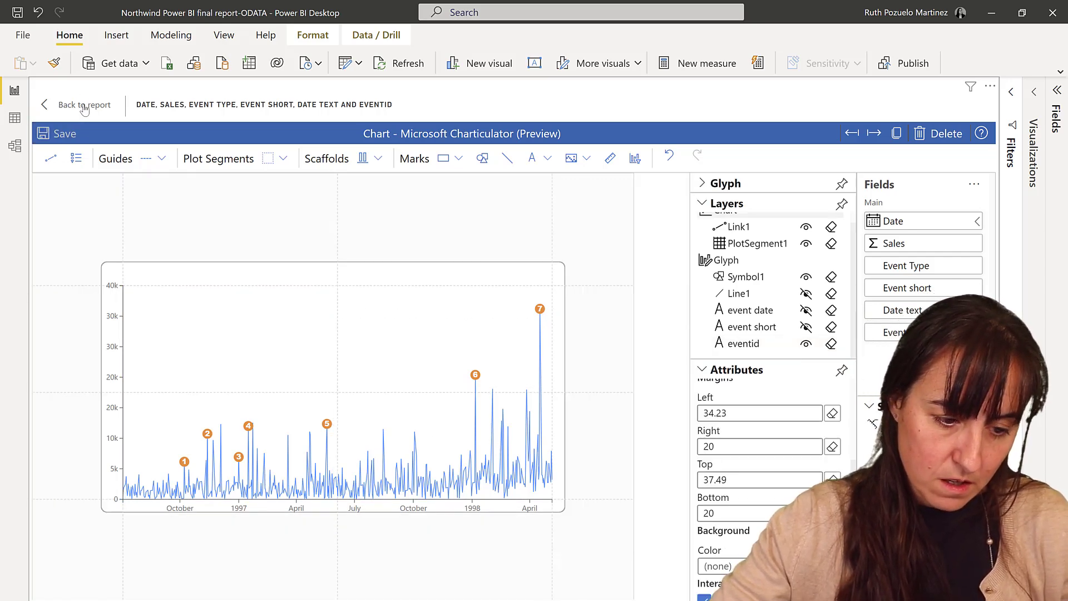
# - Back on the report, build a table from the Events columns EventID, Date, Event short, Event Type and Comments
pyautogui.click(84, 104)
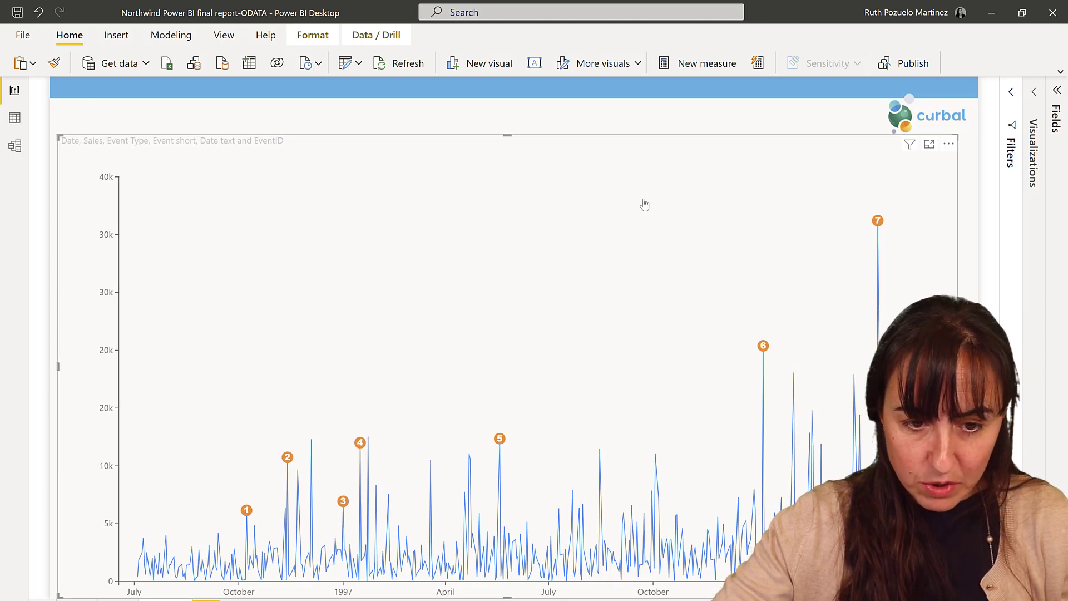
pyautogui.click(1057, 92)
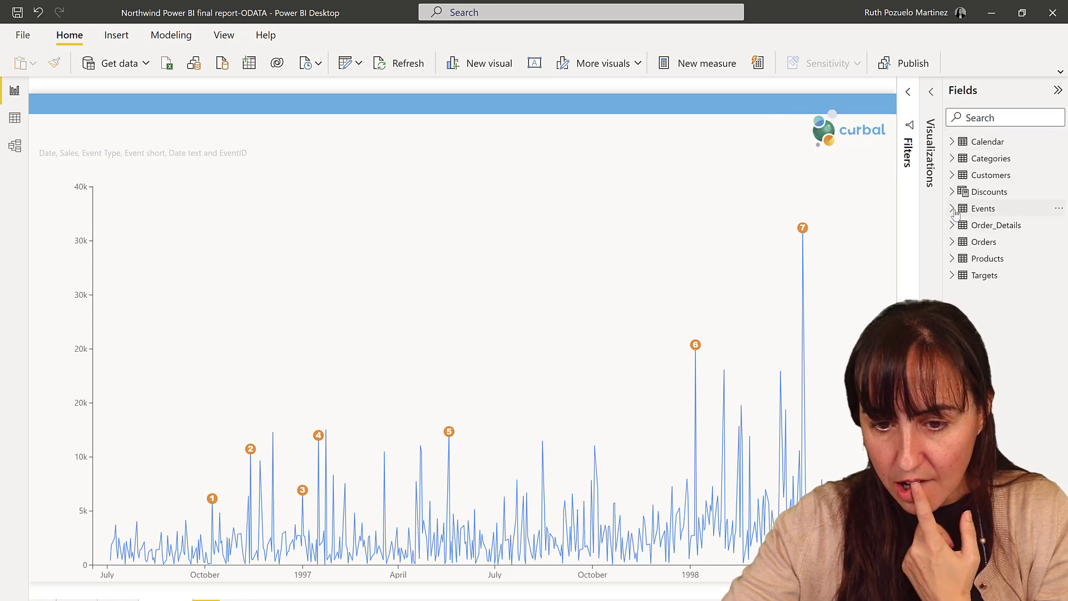
pyautogui.click(954, 208)
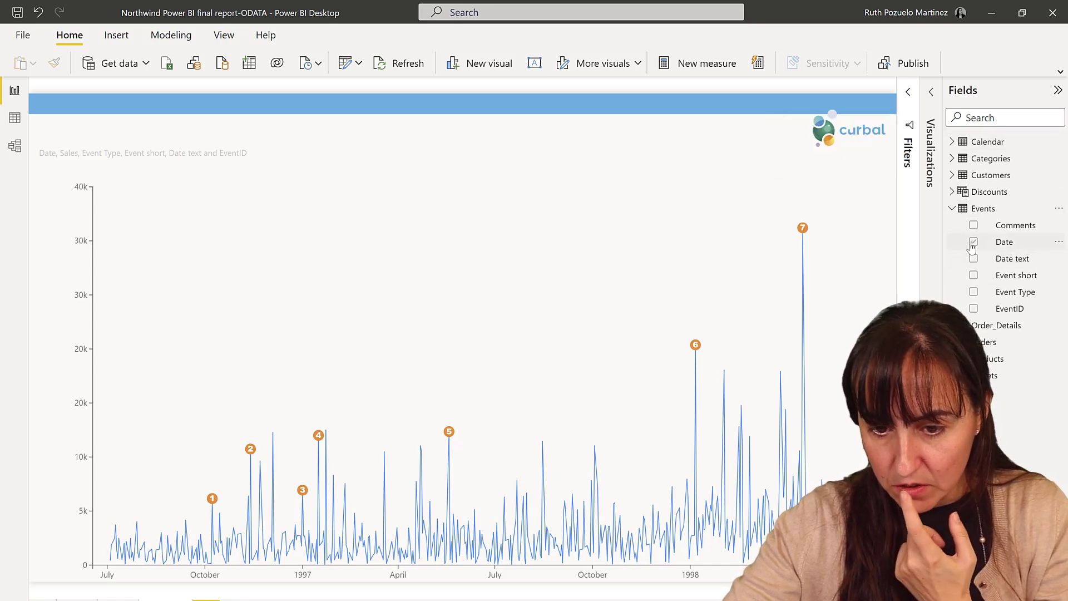
pyautogui.click(974, 292)
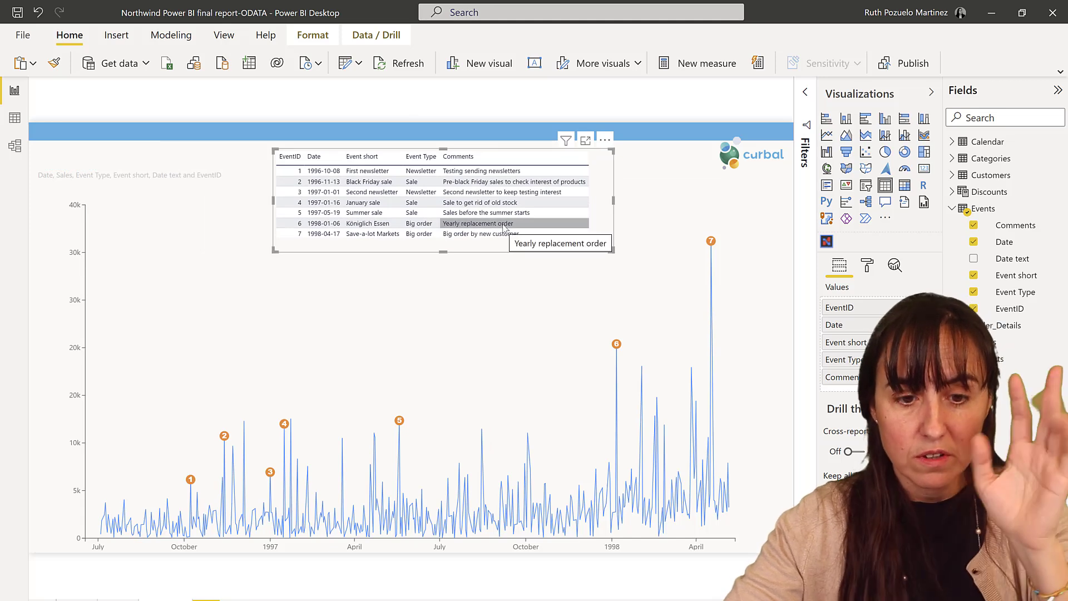
pyautogui.moveTo(873, 266)
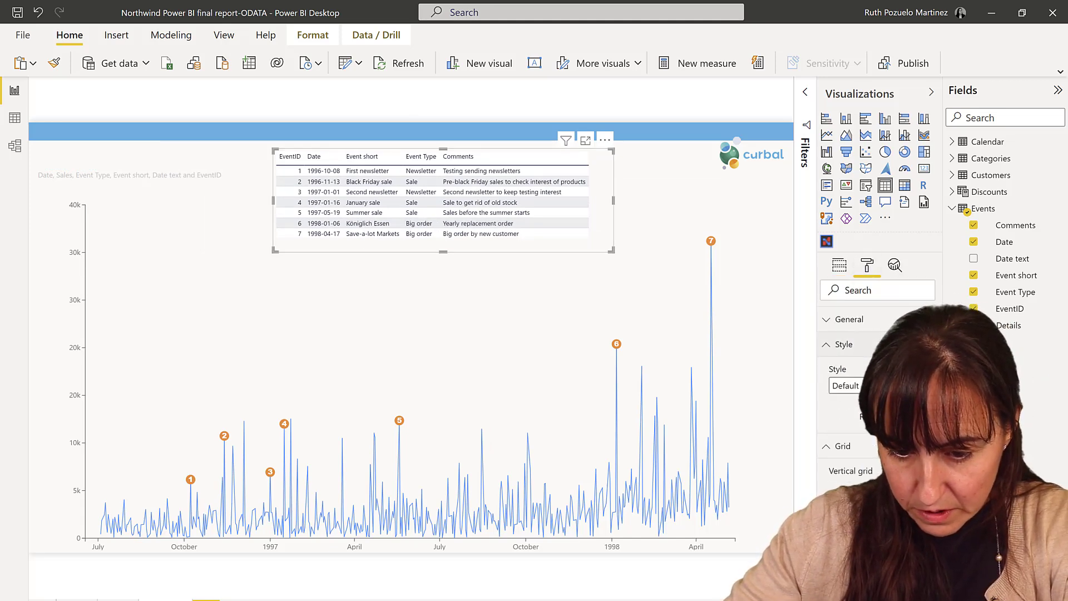
# - Give the events table the Minimal style
pyautogui.click(848, 387)
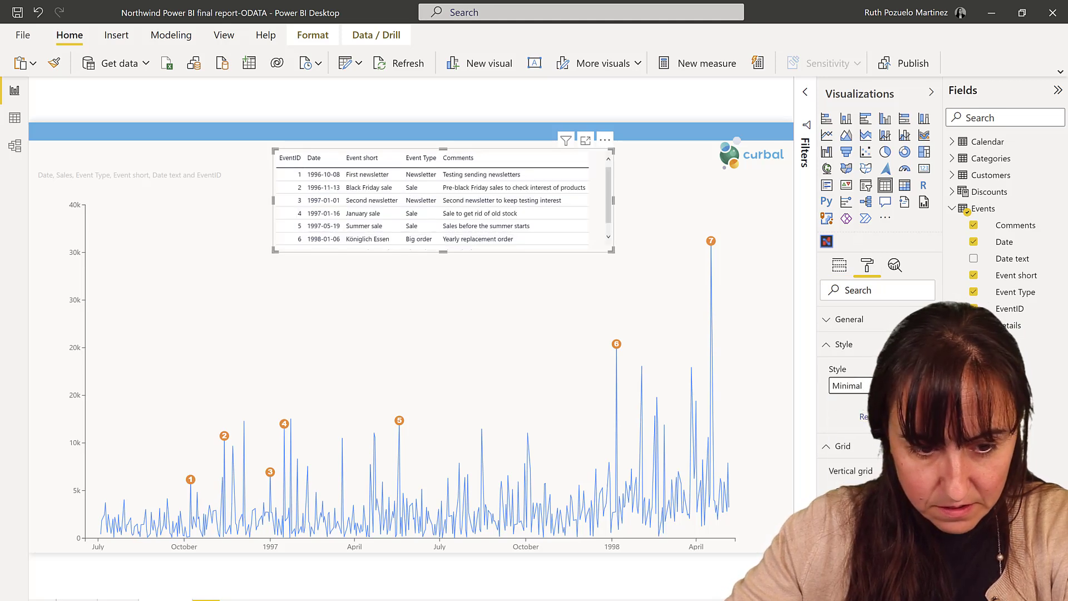
pyautogui.click(285, 427)
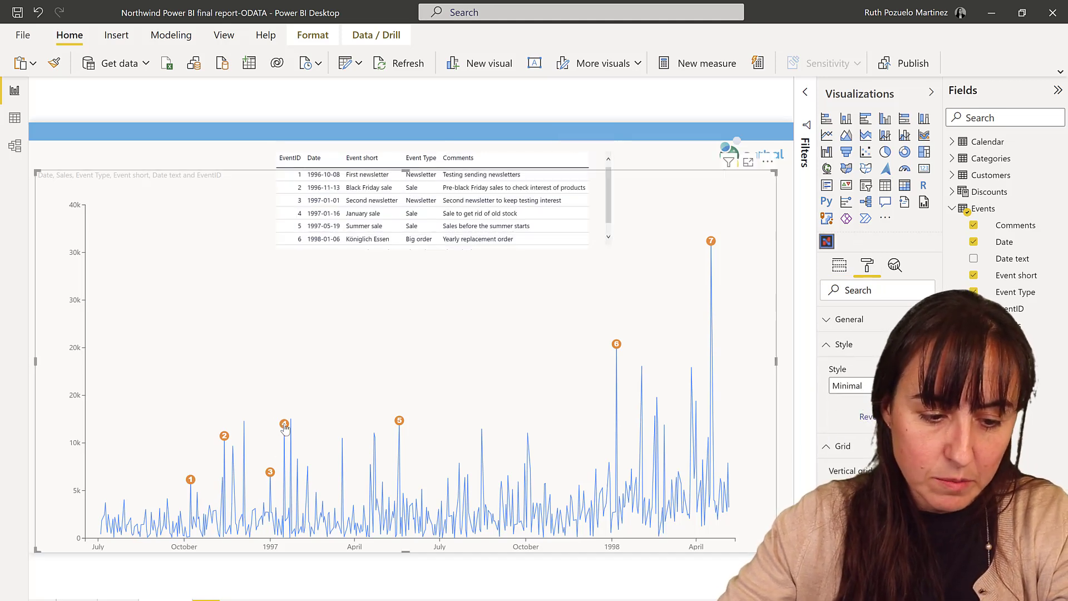